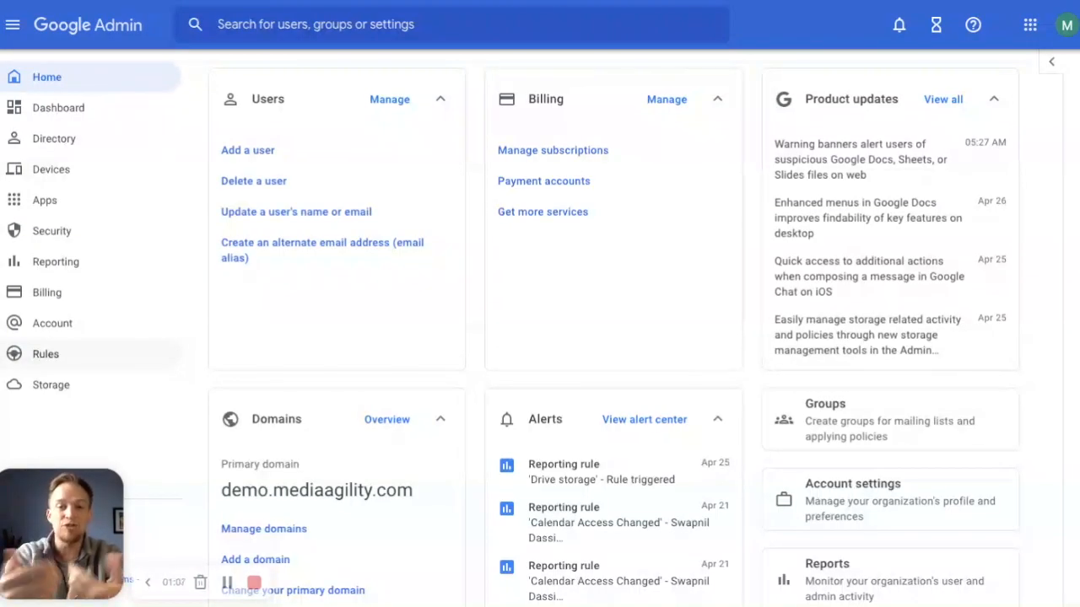
Go to the Rules list and start a new data protection rule, reaching the name-and-scope step.
left_click(46, 354)
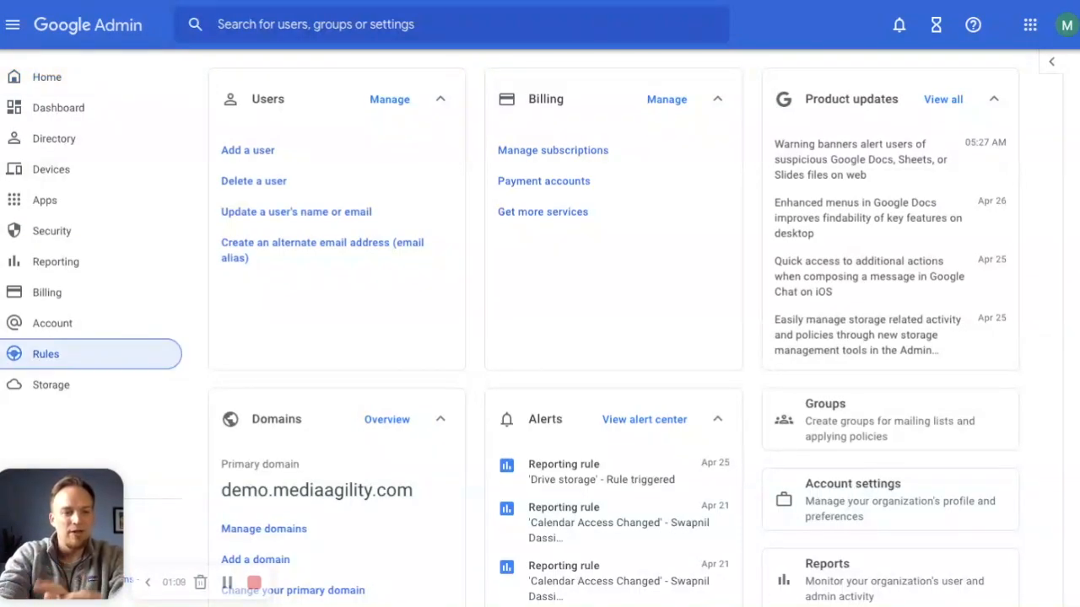
left_click(45, 355)
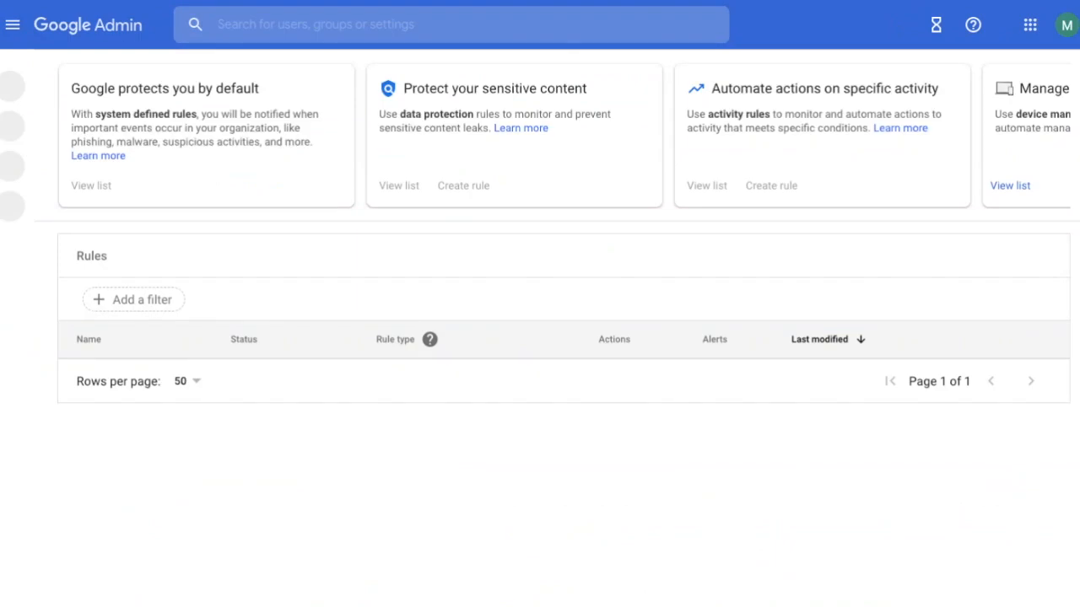
left_click(15, 24)
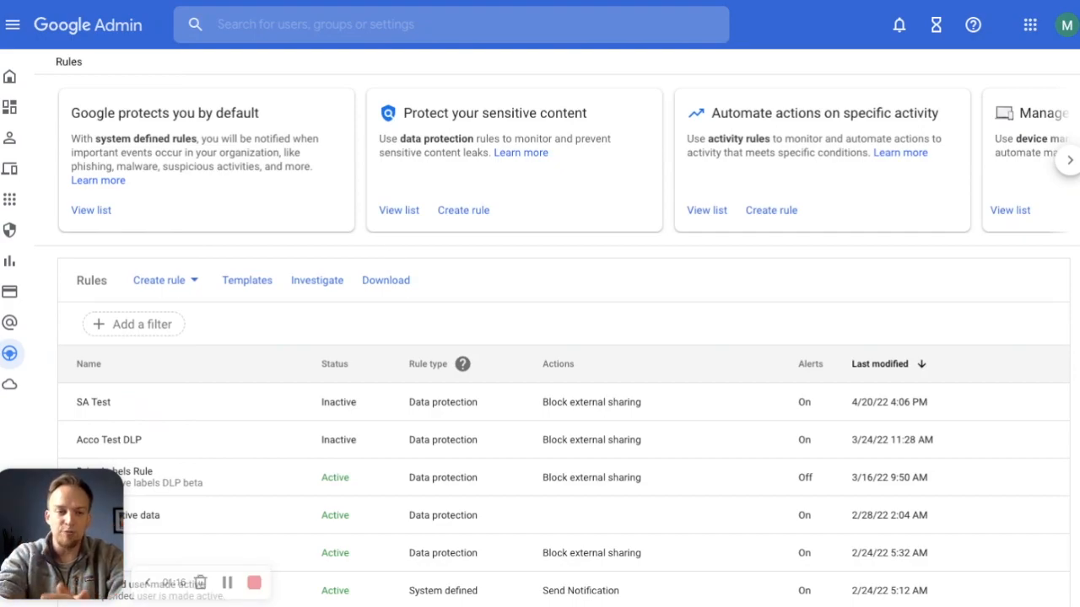
left_click(165, 280)
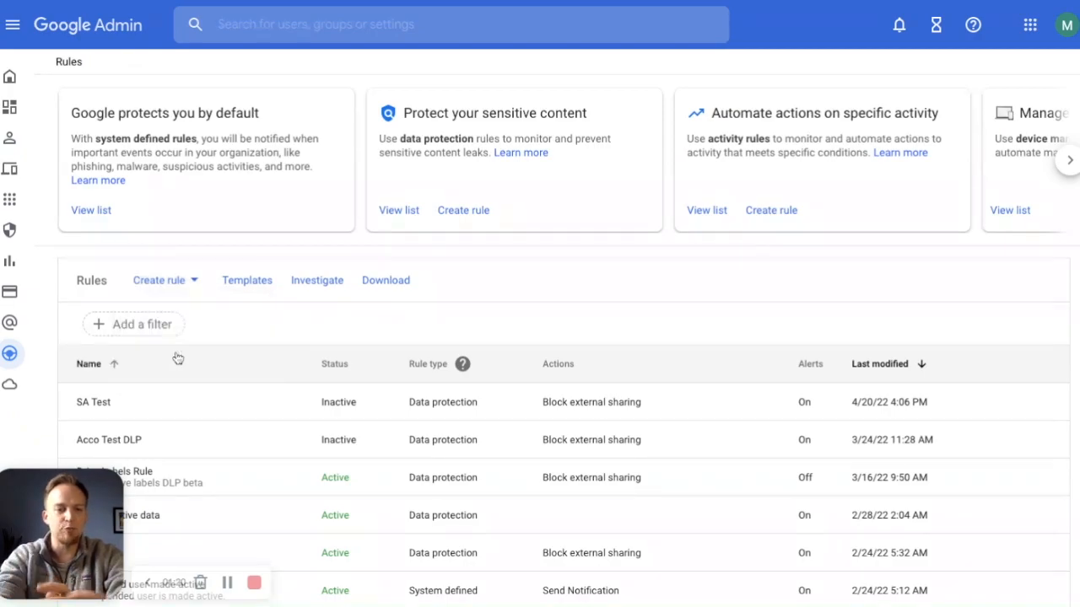
left_click(159, 280)
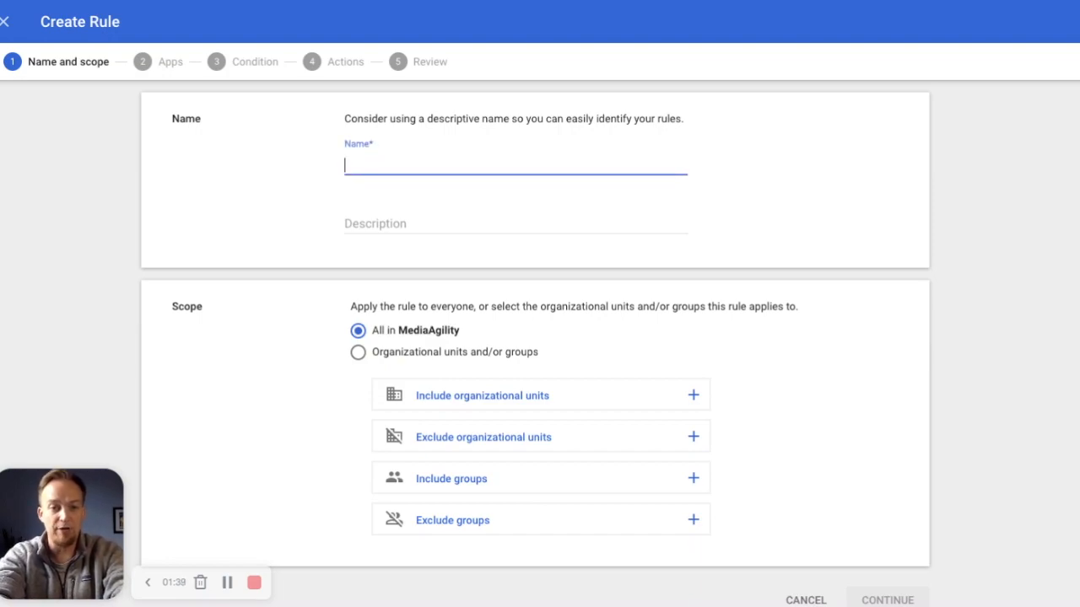
Name the rule 'SSN Sharing', describe it 'Stop SSN Sharing', keep scope All in MediaAgility, and continue.
type("SSN Sharing")
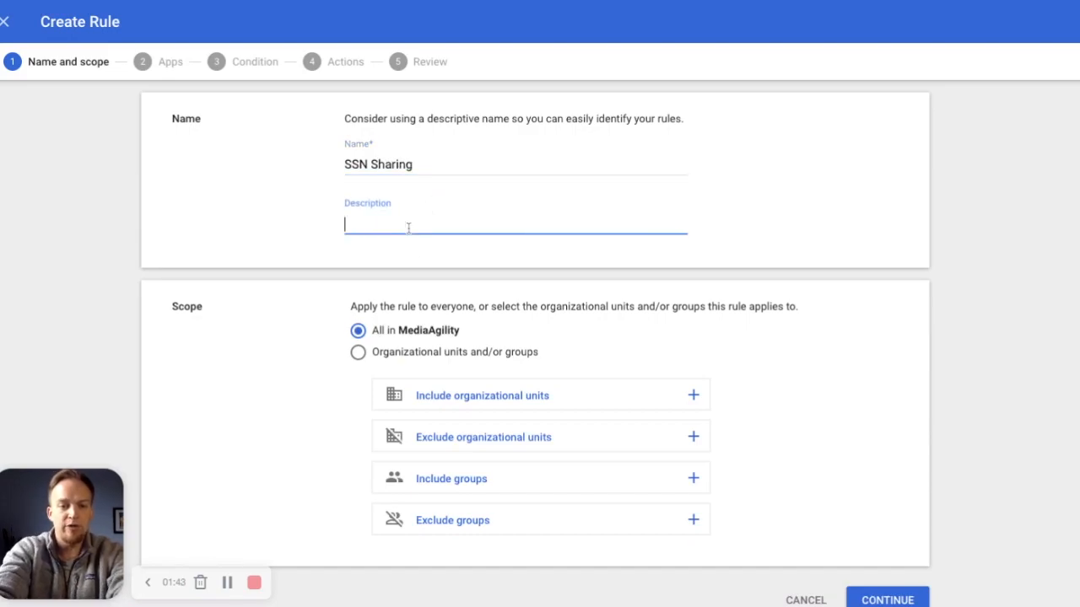
type("Stop SSN S")
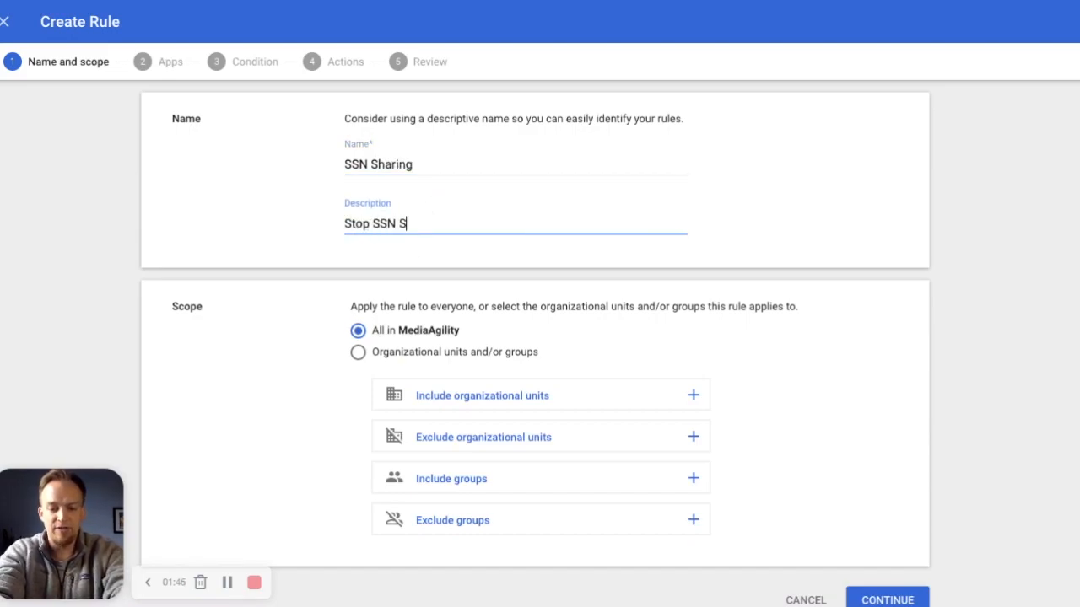
type("haring")
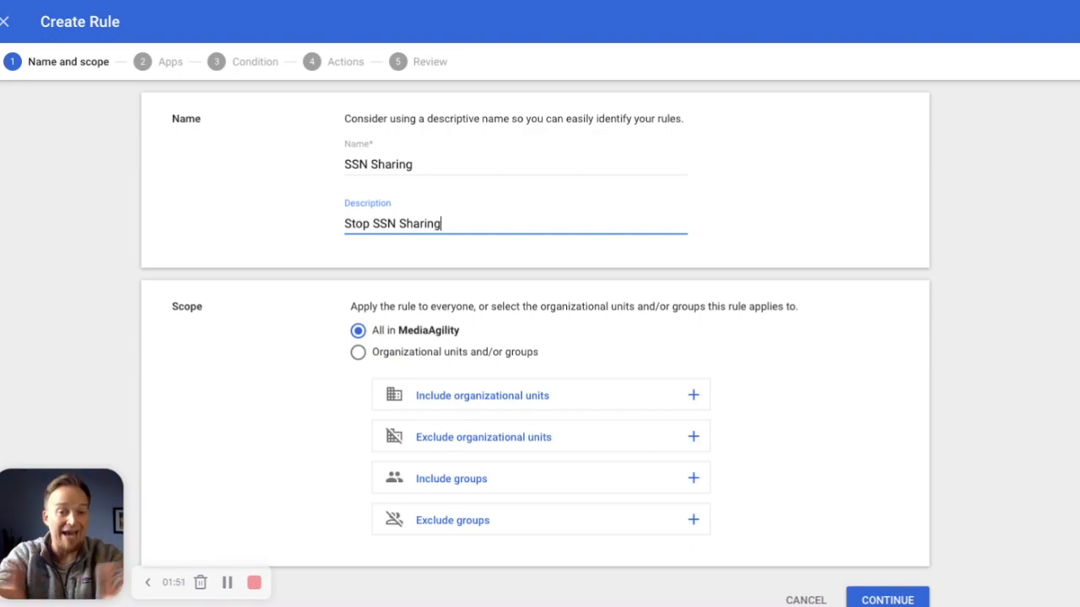
mouse_move(268, 388)
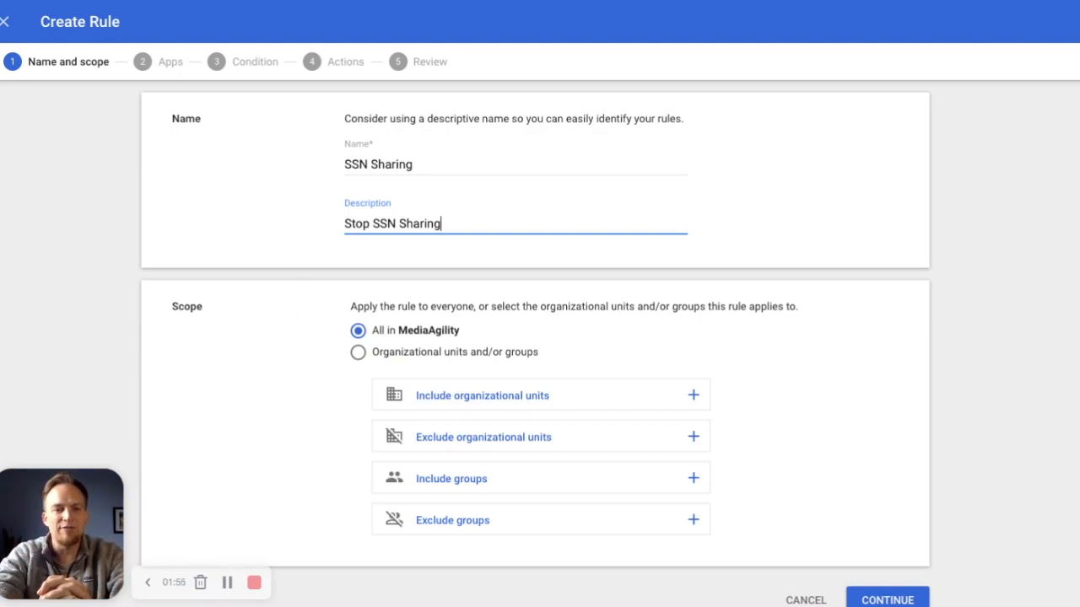
scroll("down", 3)
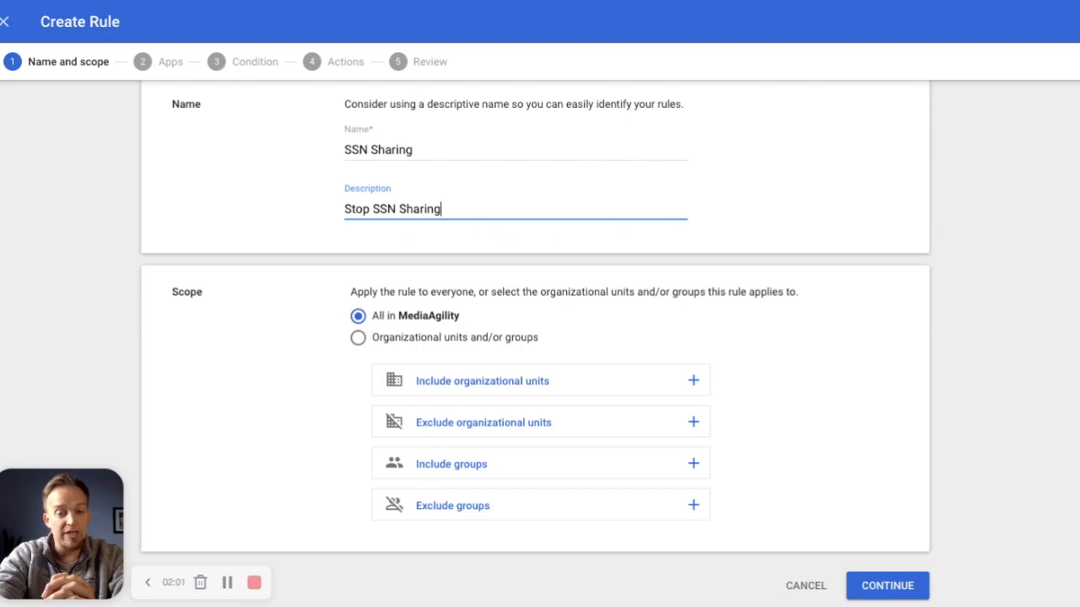
mouse_move(496, 458)
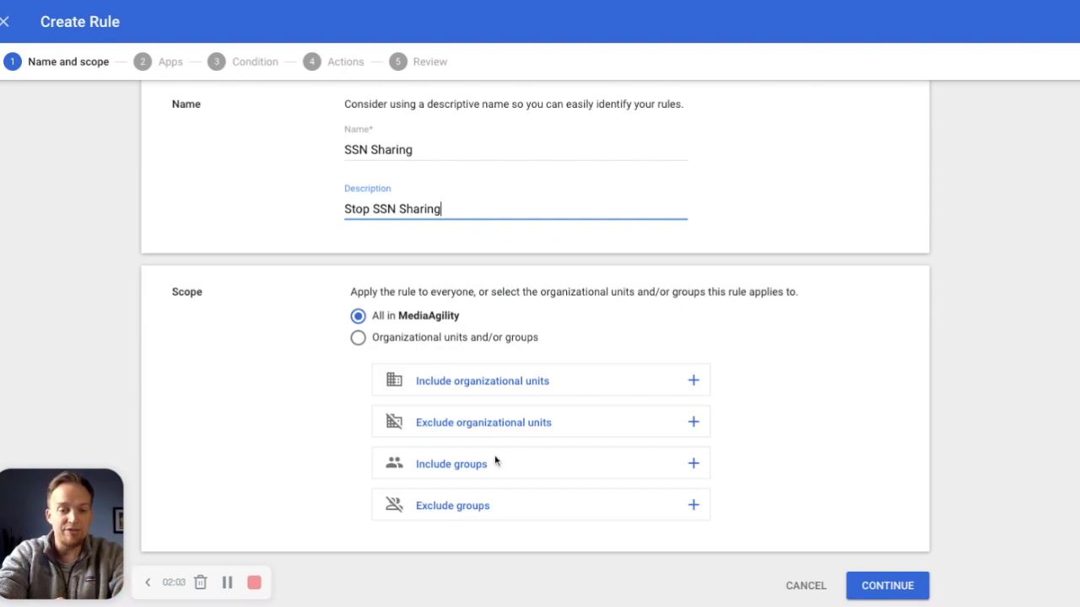
mouse_move(506, 503)
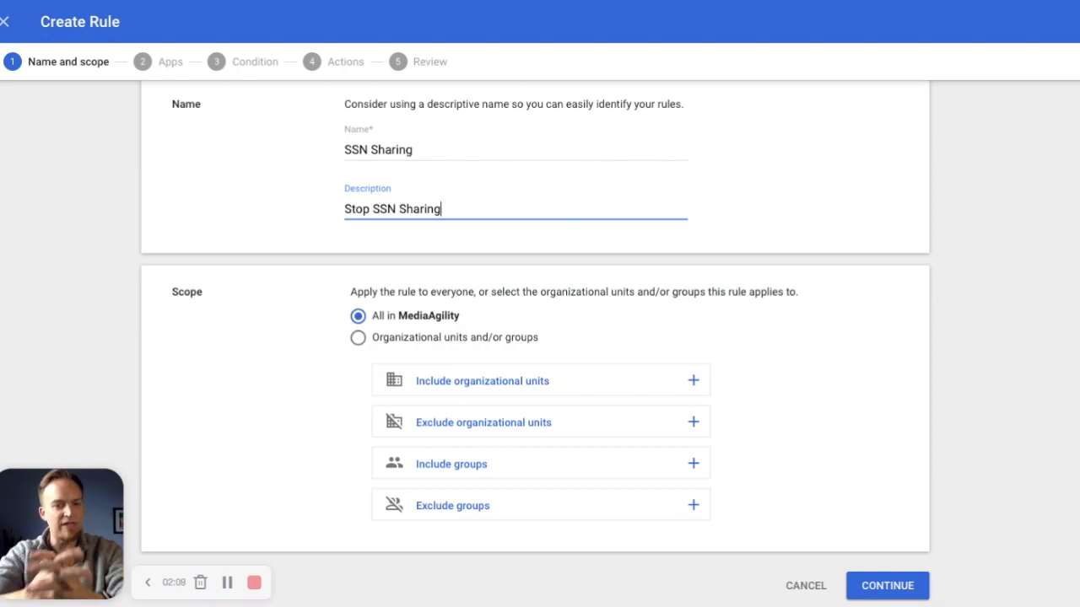
left_click(887, 585)
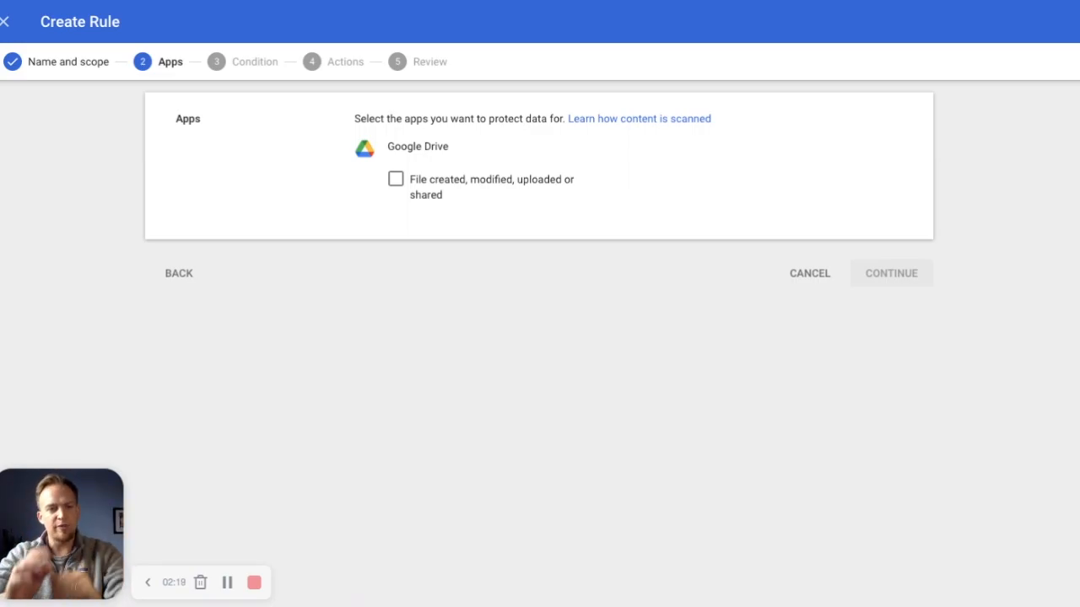
mouse_move(445, 210)
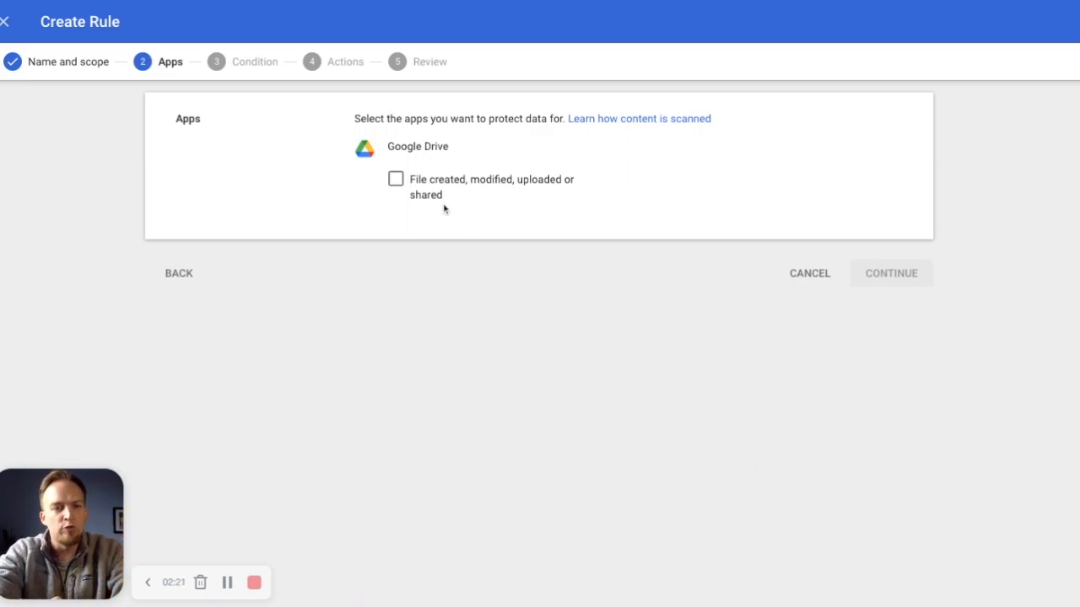
mouse_move(430, 196)
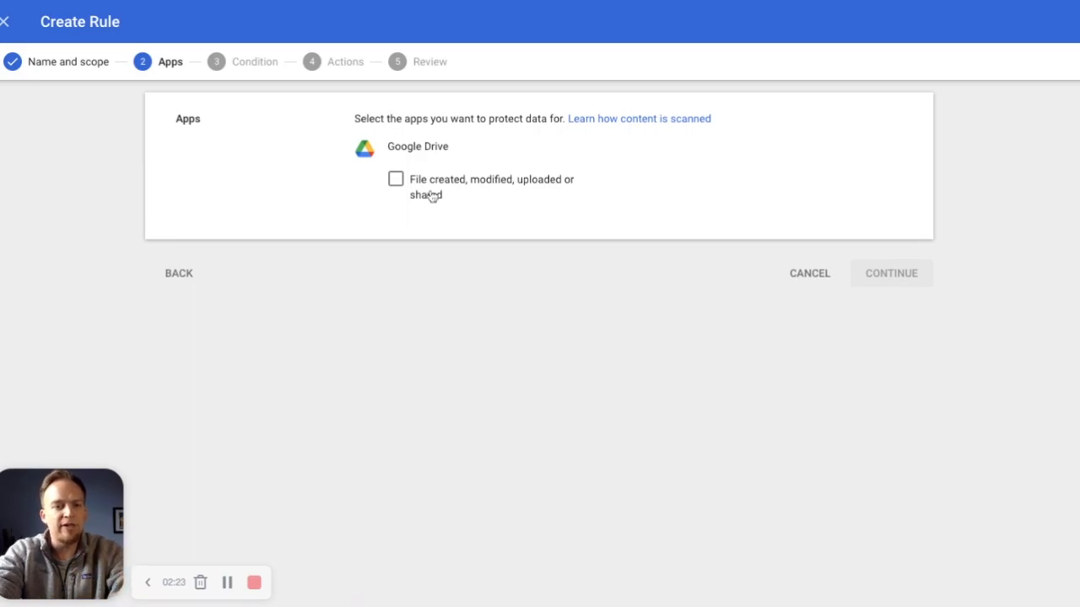
Cover Google Drive files created, modified, uploaded or shared, then continue to conditions.
left_click(395, 179)
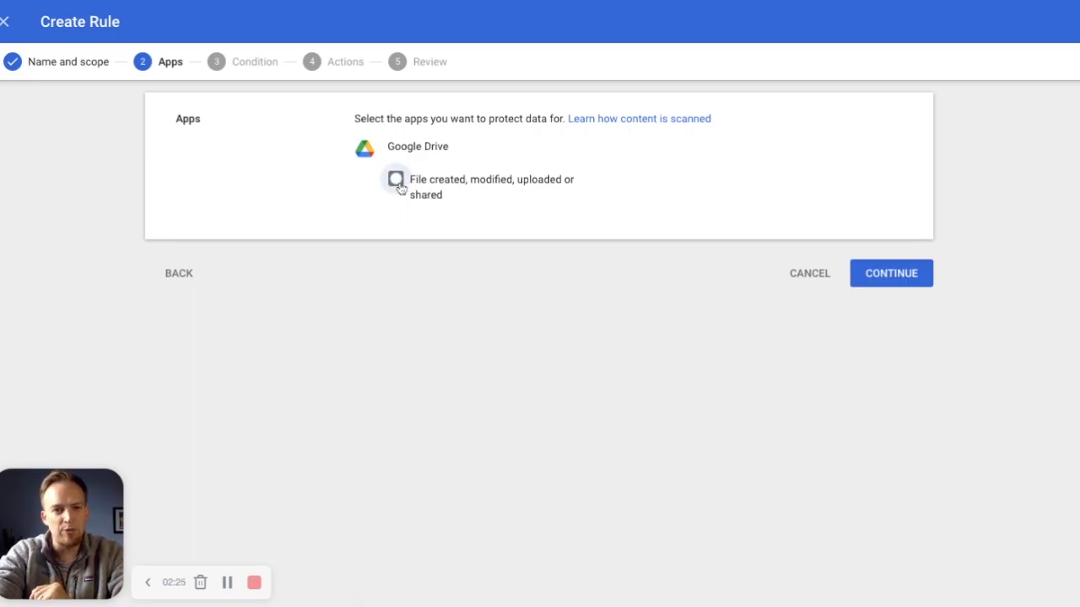
left_click(394, 179)
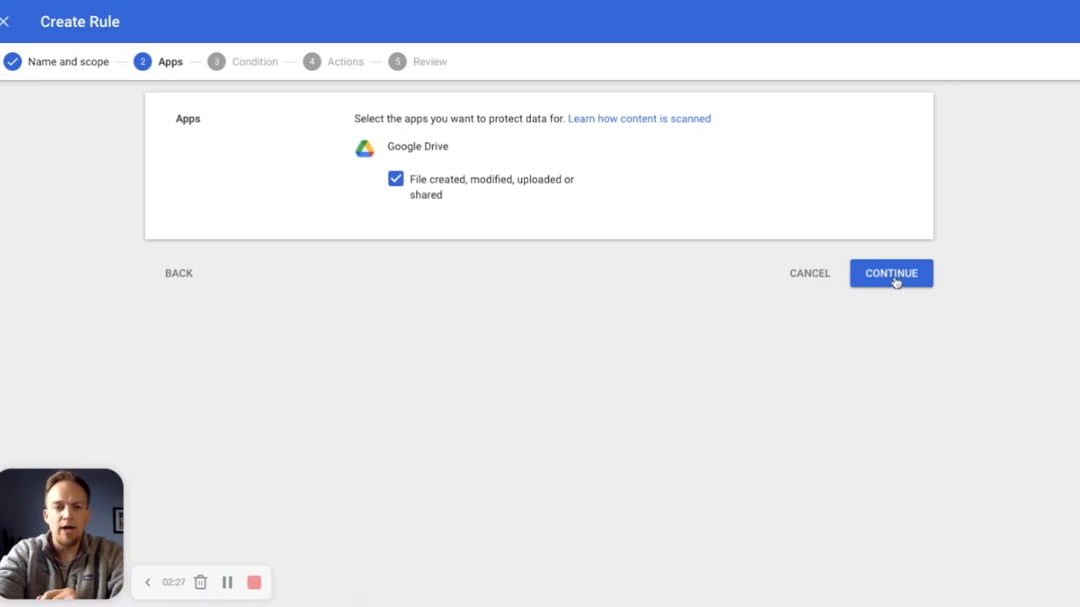
left_click(891, 273)
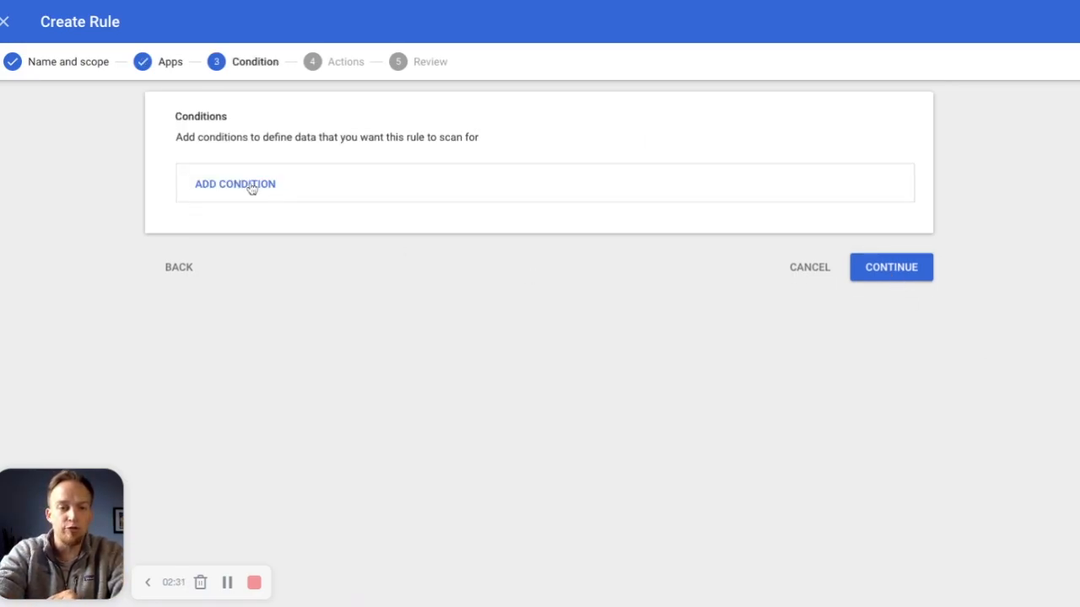
Add a condition on All content matching the predefined type United States - Social Security Number.
left_click(234, 184)
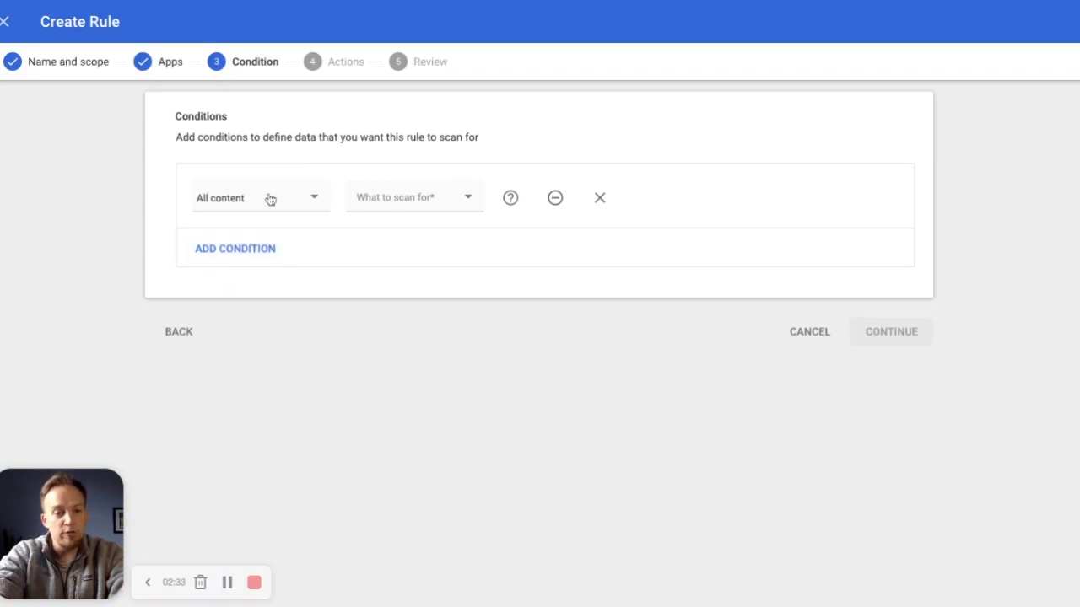
left_click(415, 196)
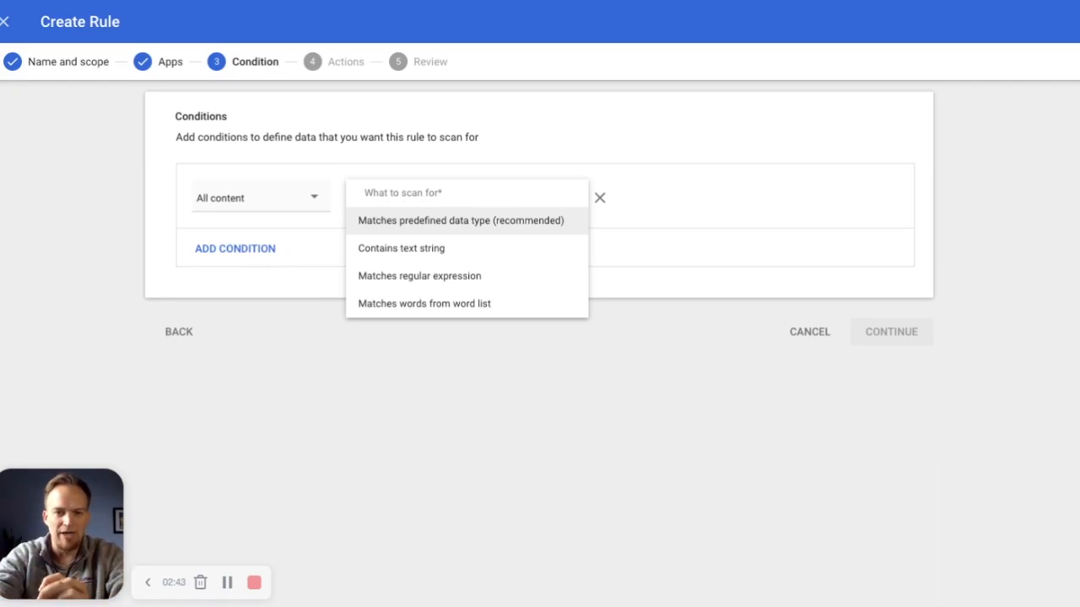
left_click(461, 220)
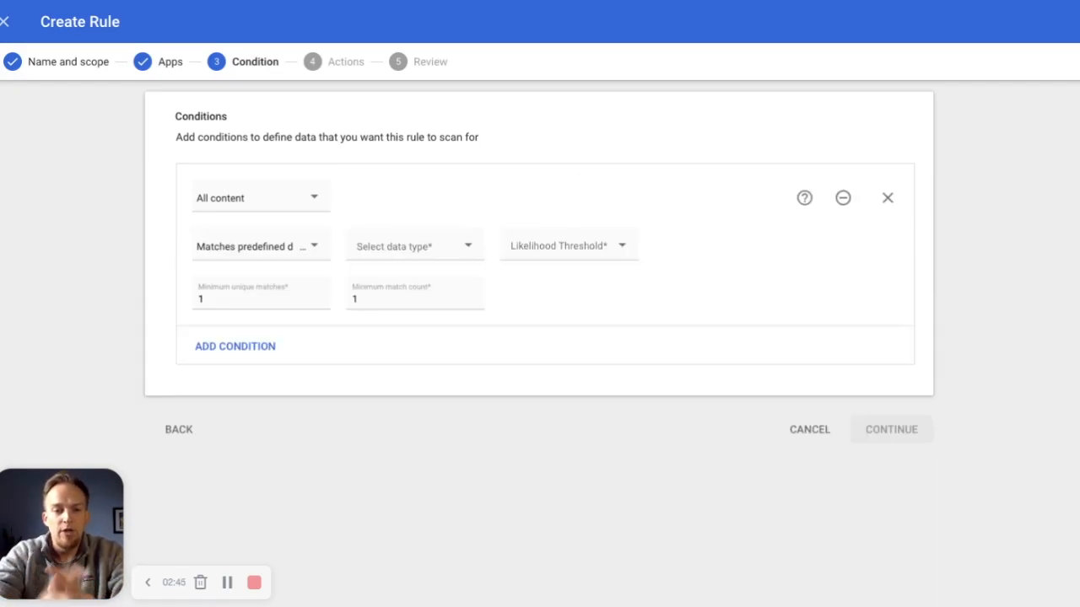
left_click(413, 246)
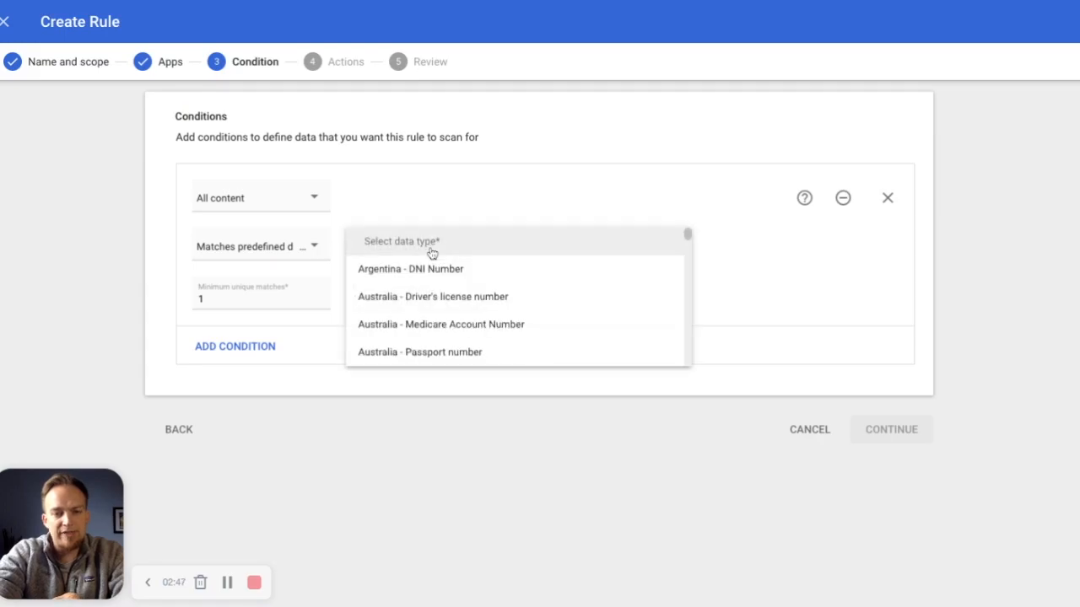
scroll("down", 3)
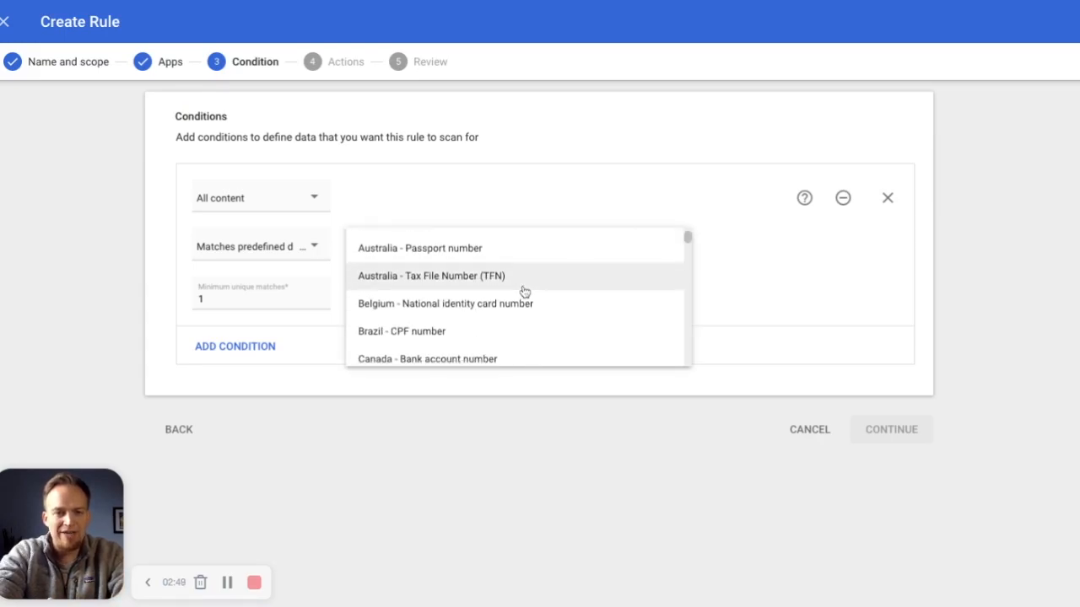
scroll("down", 3)
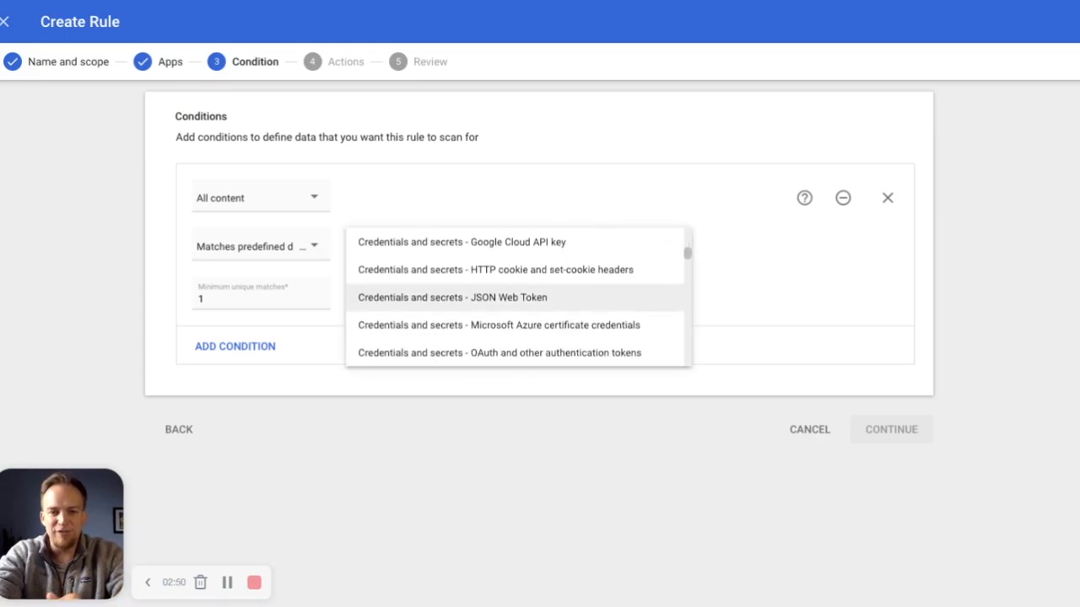
scroll("down", 3)
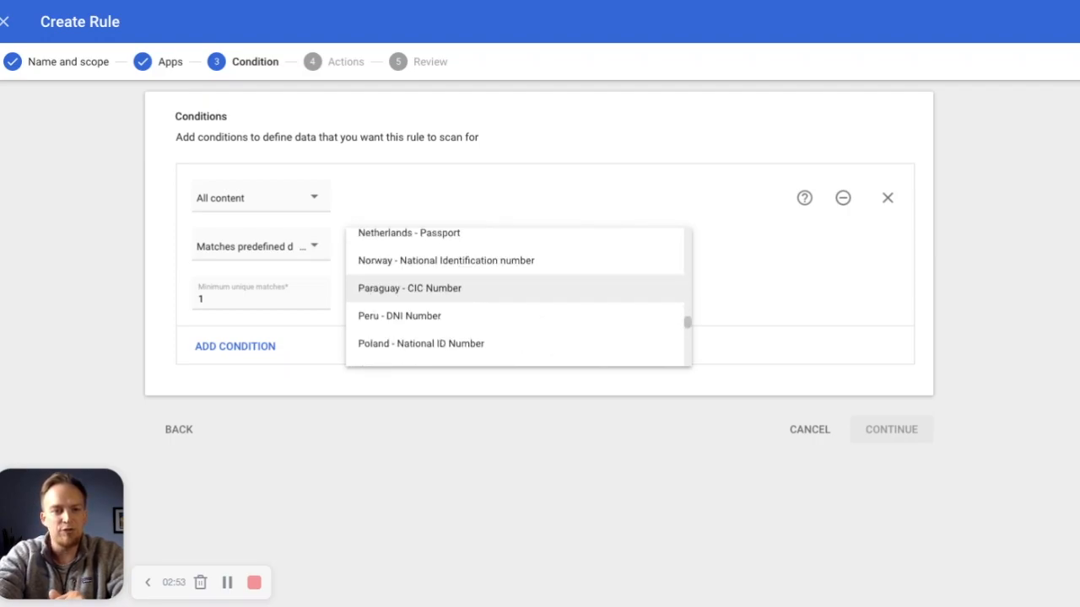
scroll("down", 3)
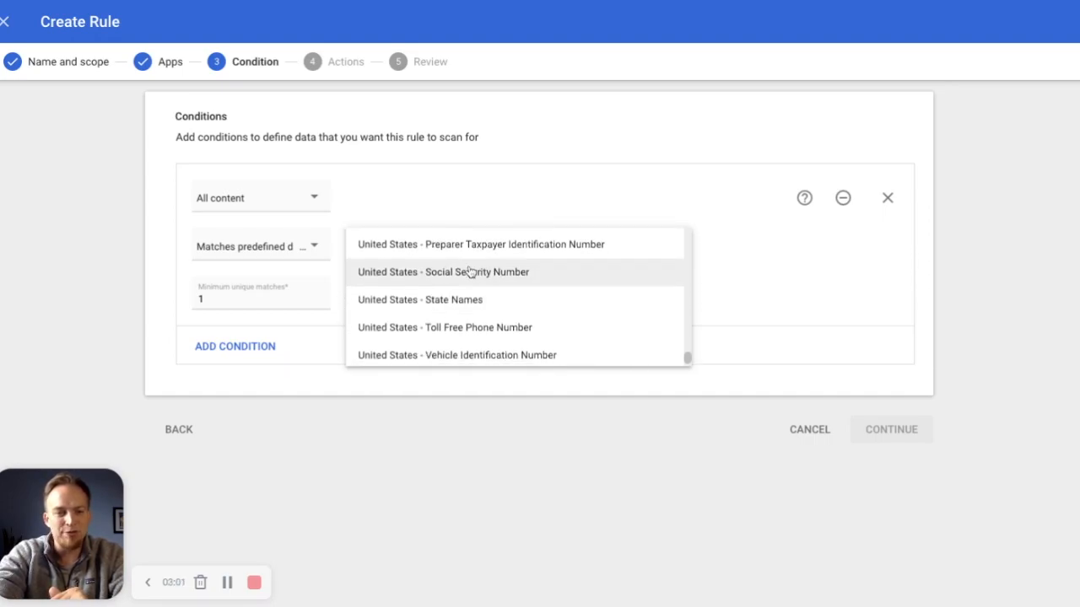
left_click(442, 272)
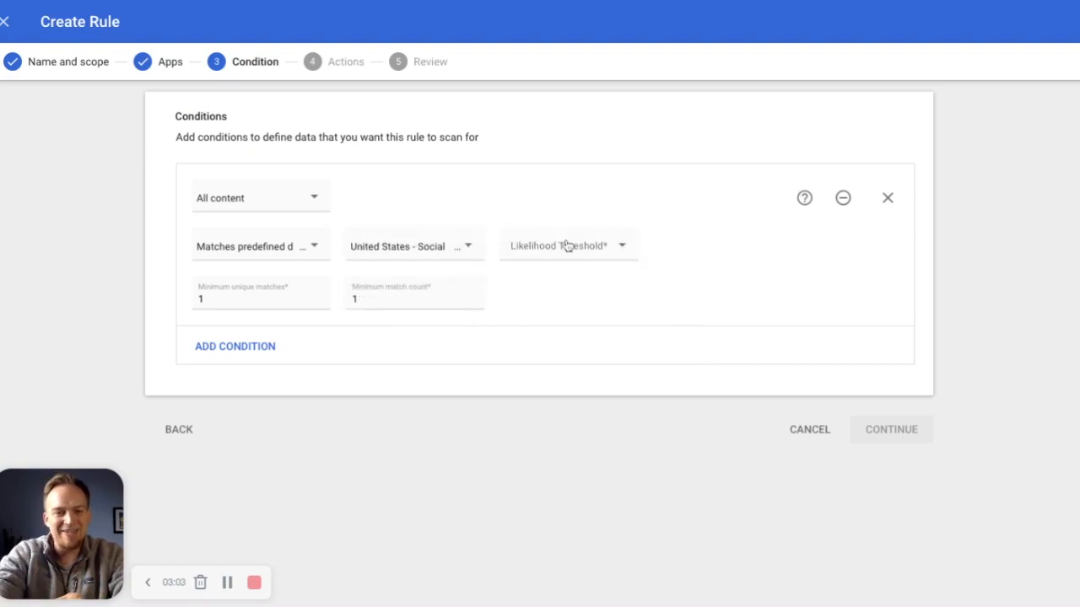
Set the likelihood threshold to High and continue to the actions step.
left_click(567, 247)
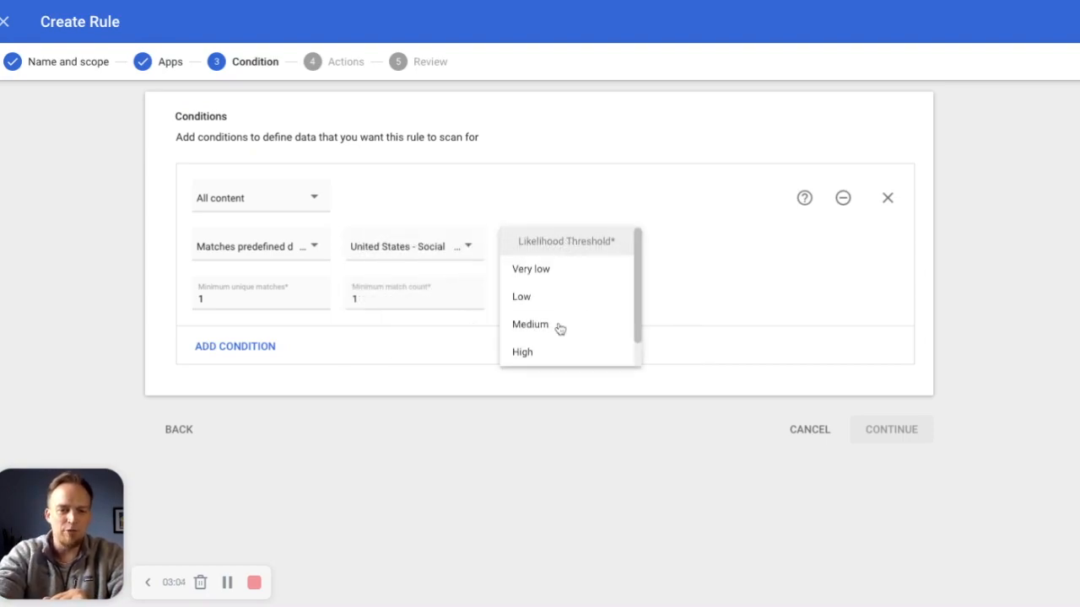
left_click(521, 353)
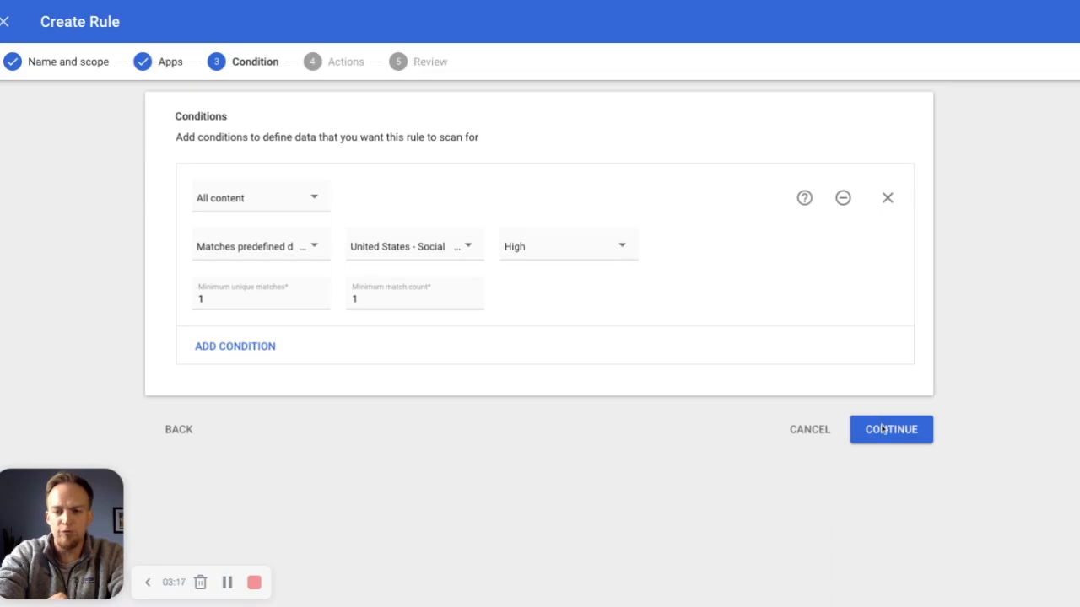
left_click(890, 430)
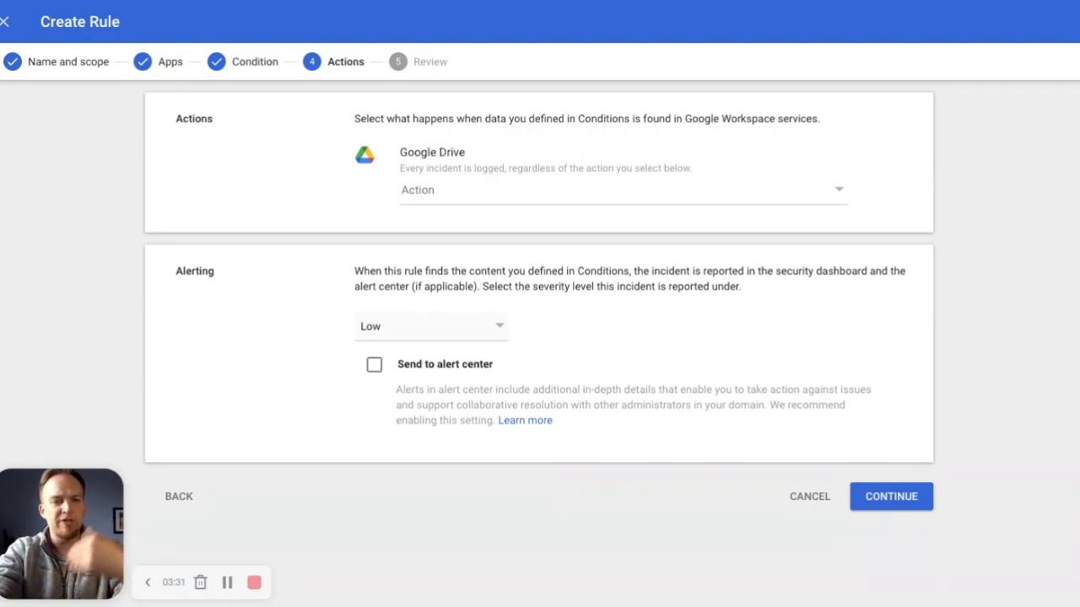
Block external Drive sharing, report High severity to the alert center, and email all super administrators.
left_click(622, 189)
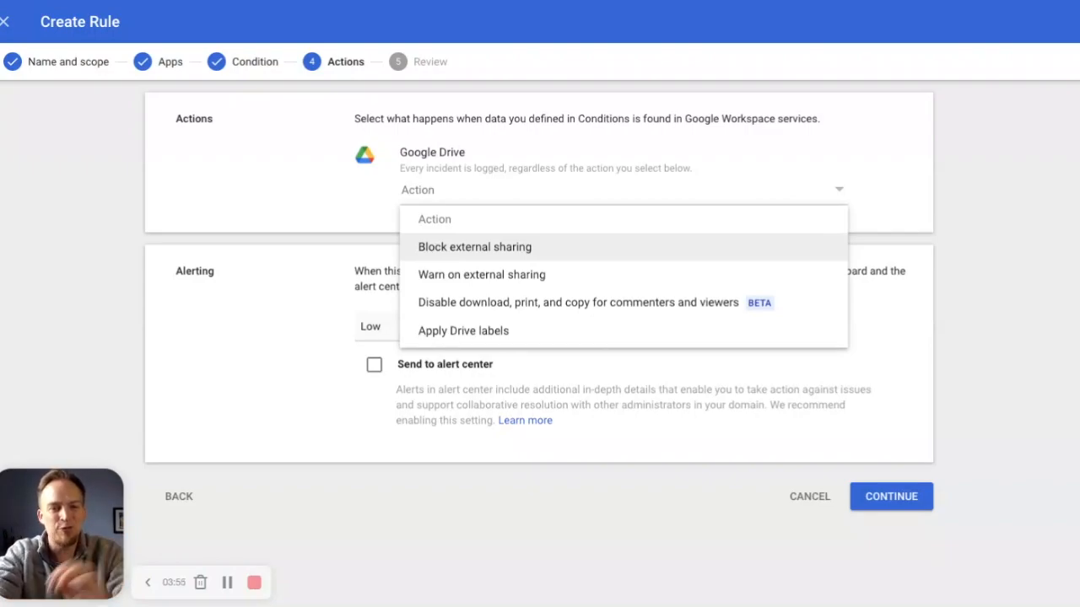
left_click(474, 246)
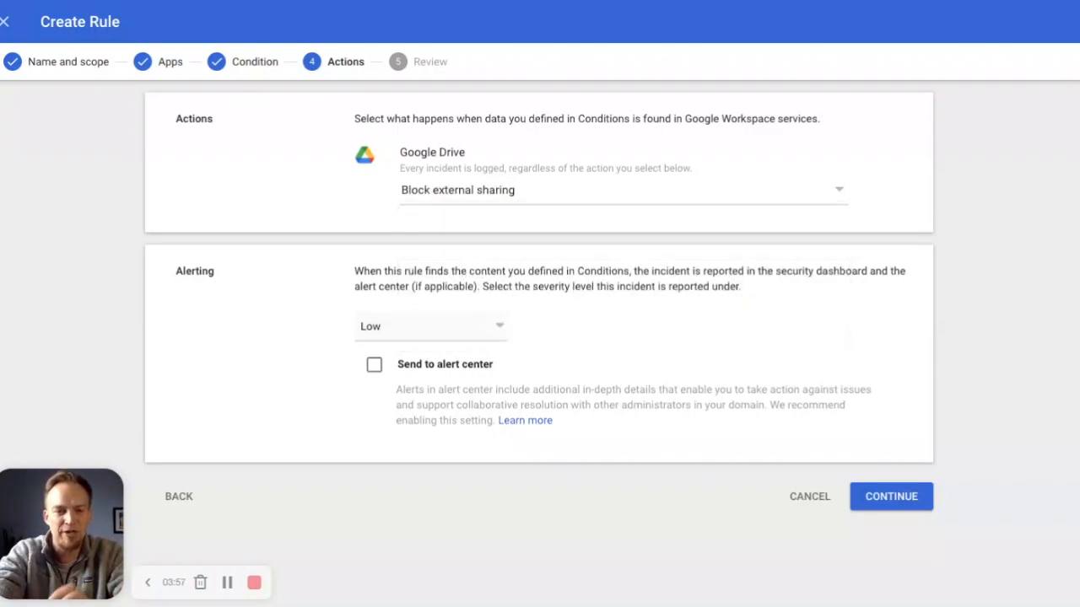
left_click(431, 327)
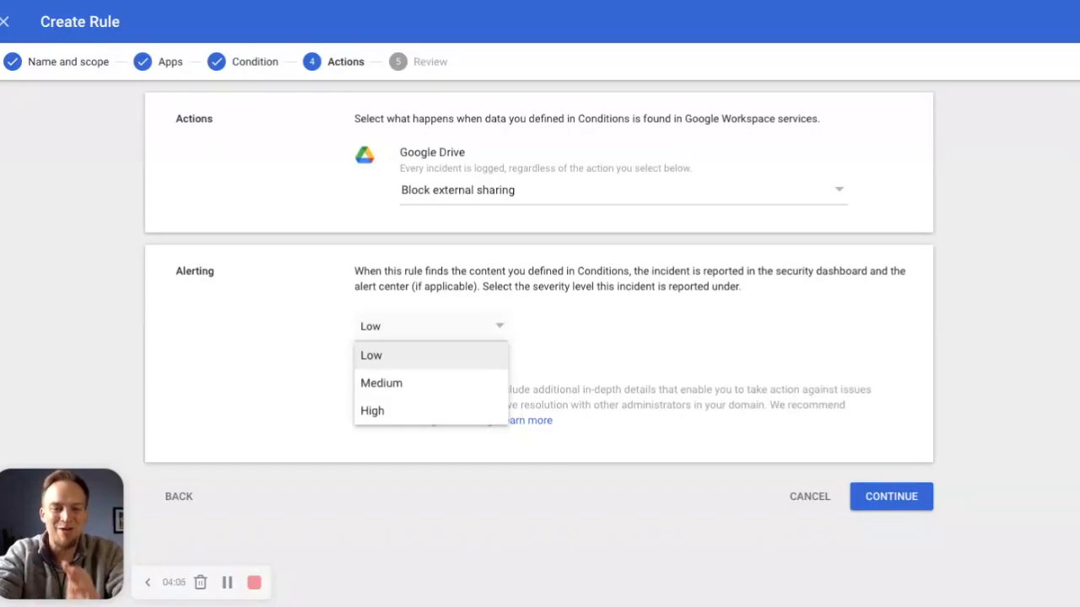
left_click(371, 412)
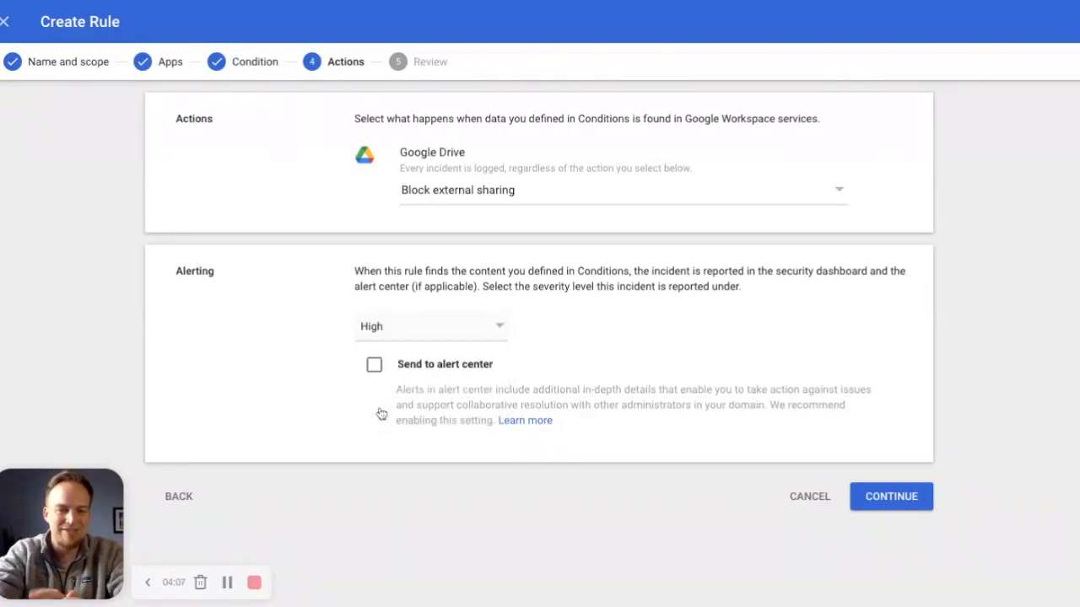
left_click(373, 364)
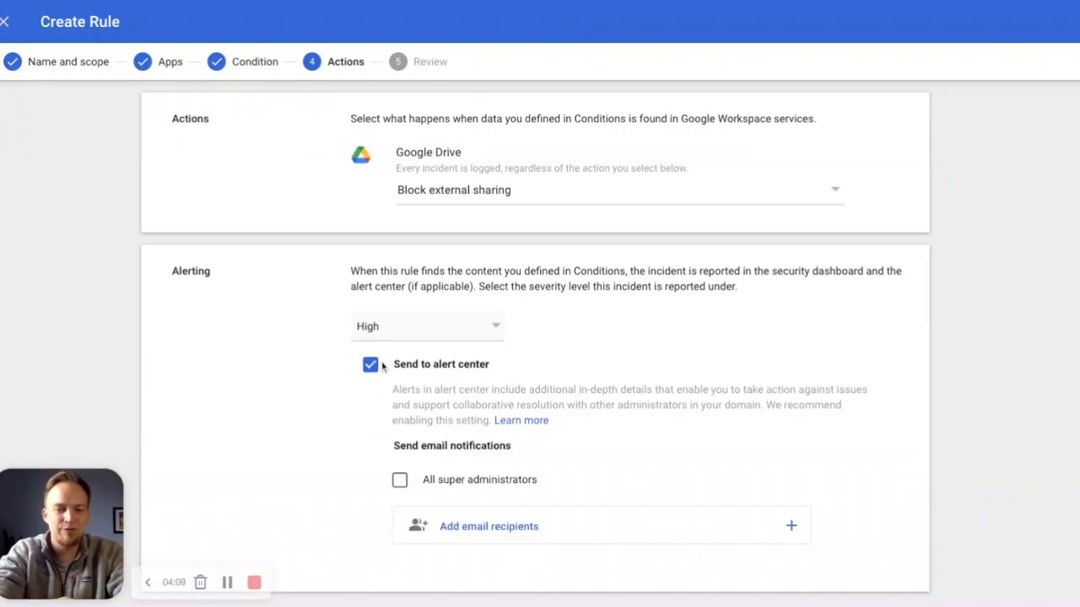
left_click(398, 479)
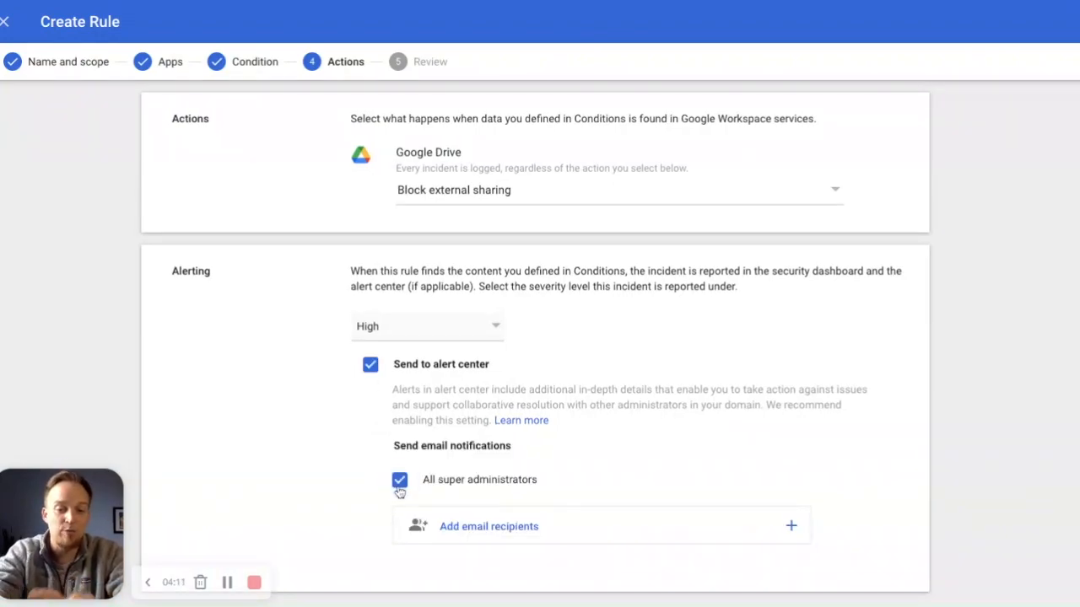
scroll("down", 3)
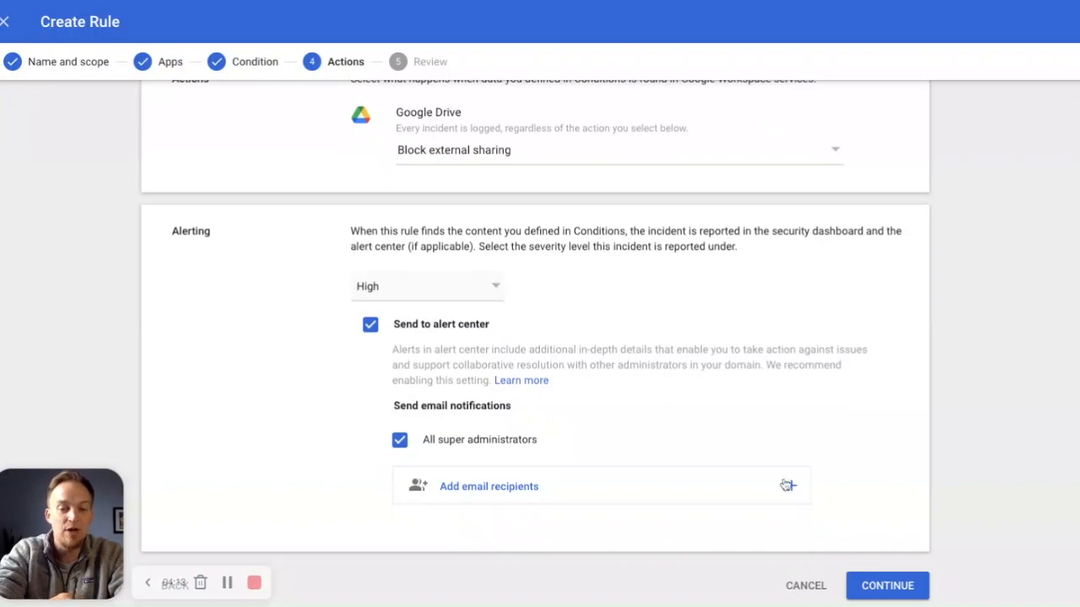
mouse_move(793, 482)
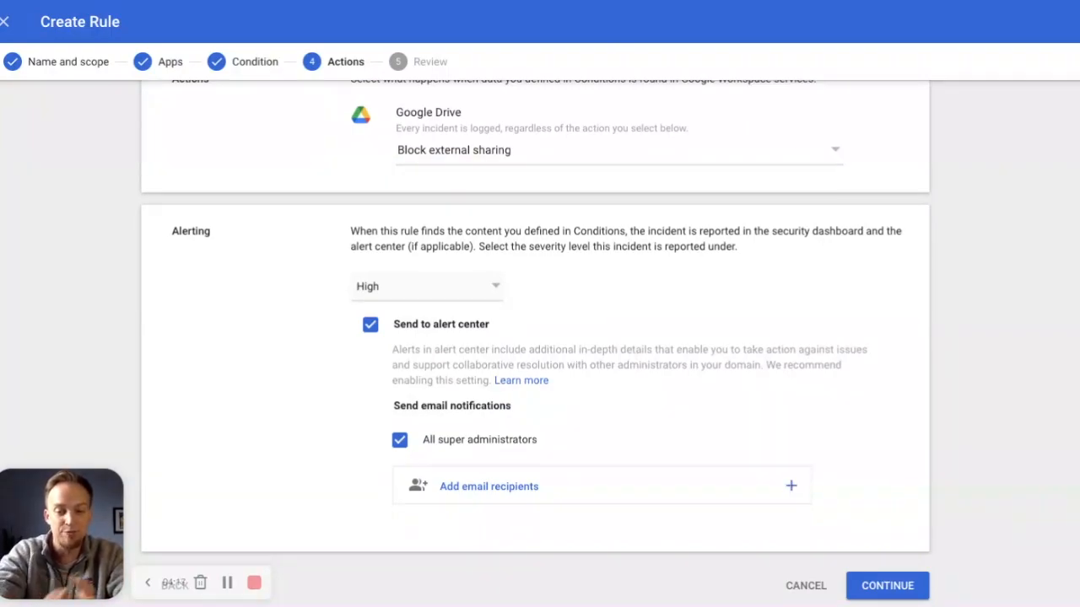
Continue to the review page and look over the SSN Sharing rule summary.
left_click(888, 586)
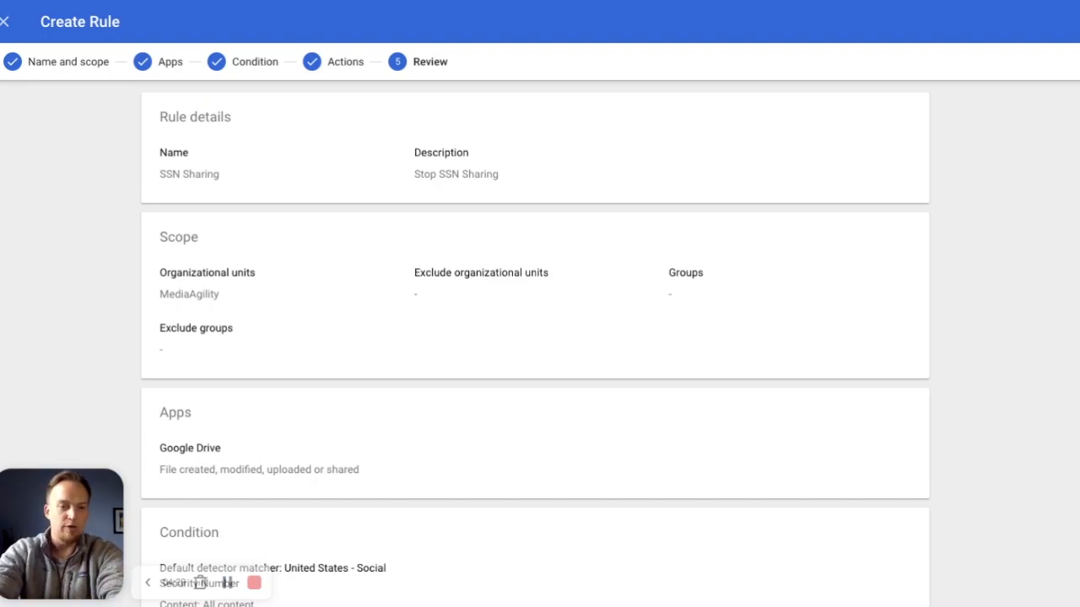
mouse_move(524, 167)
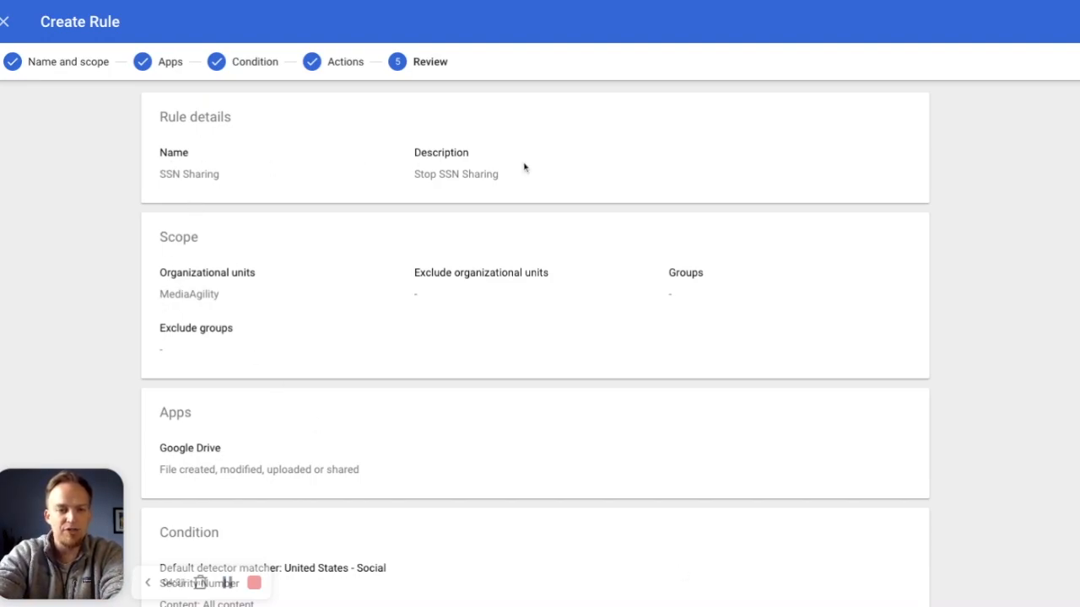
mouse_move(176, 309)
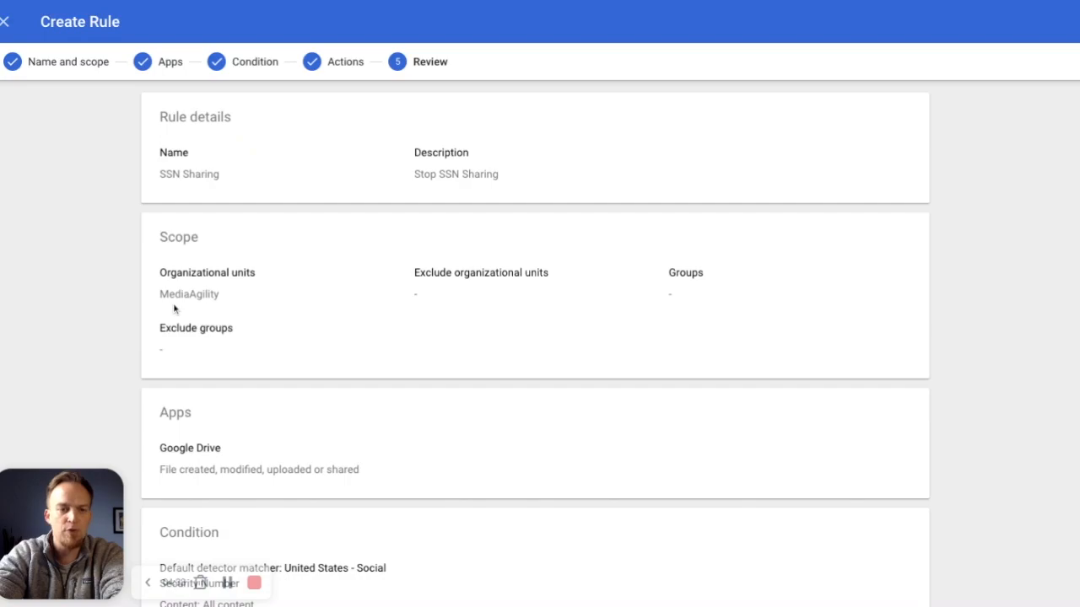
scroll("down", 3)
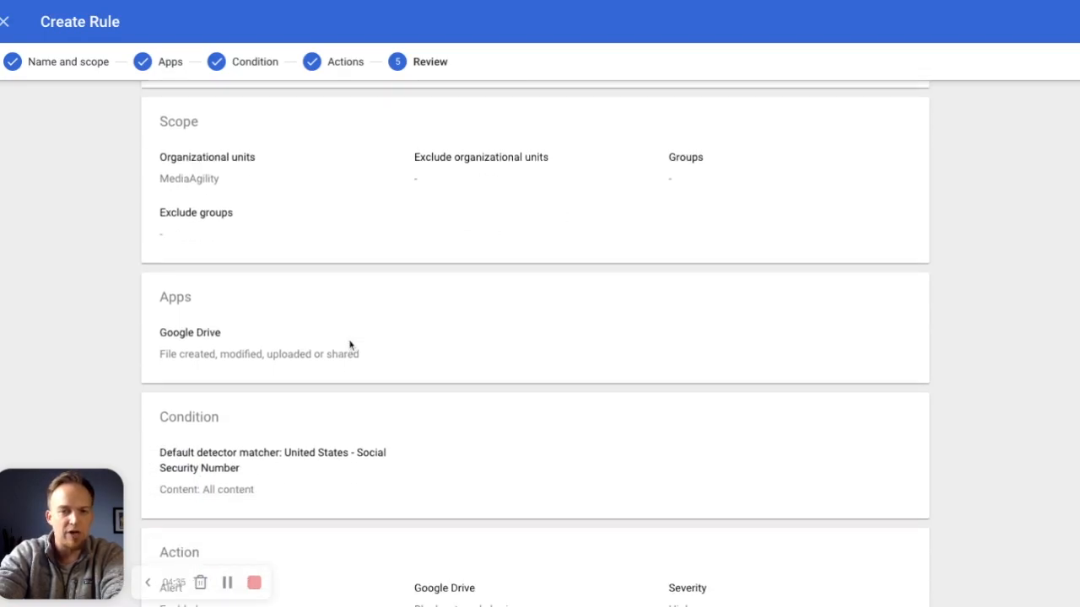
scroll("down", 3)
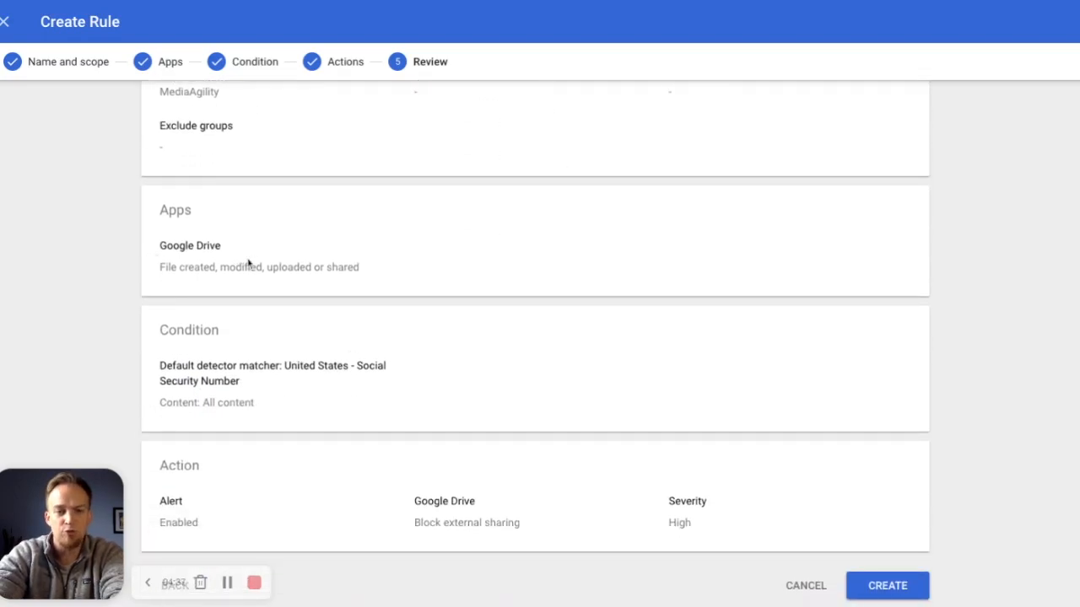
mouse_move(377, 285)
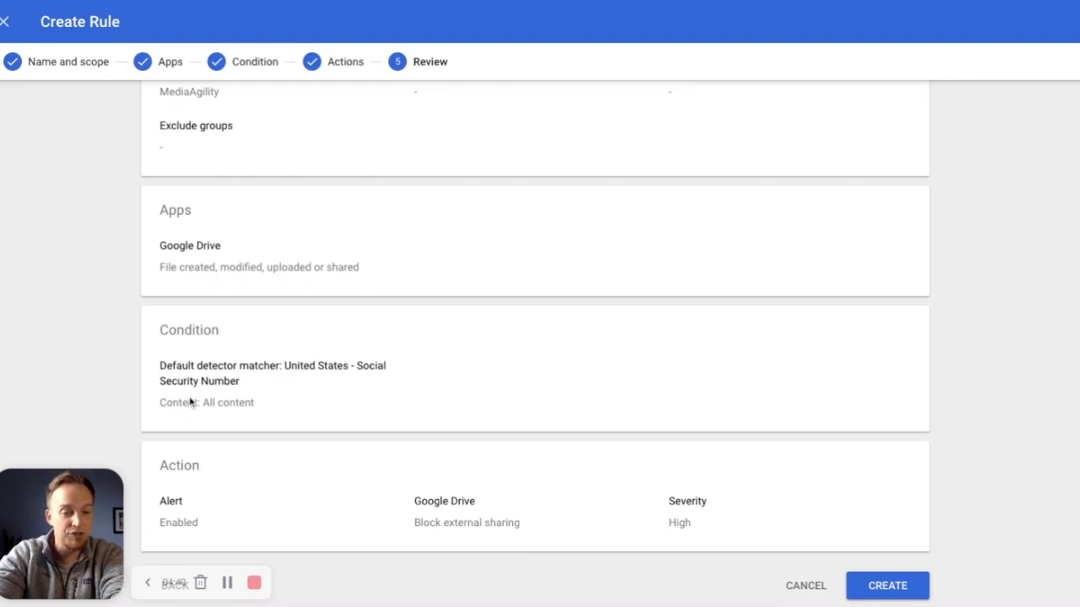
mouse_move(143, 415)
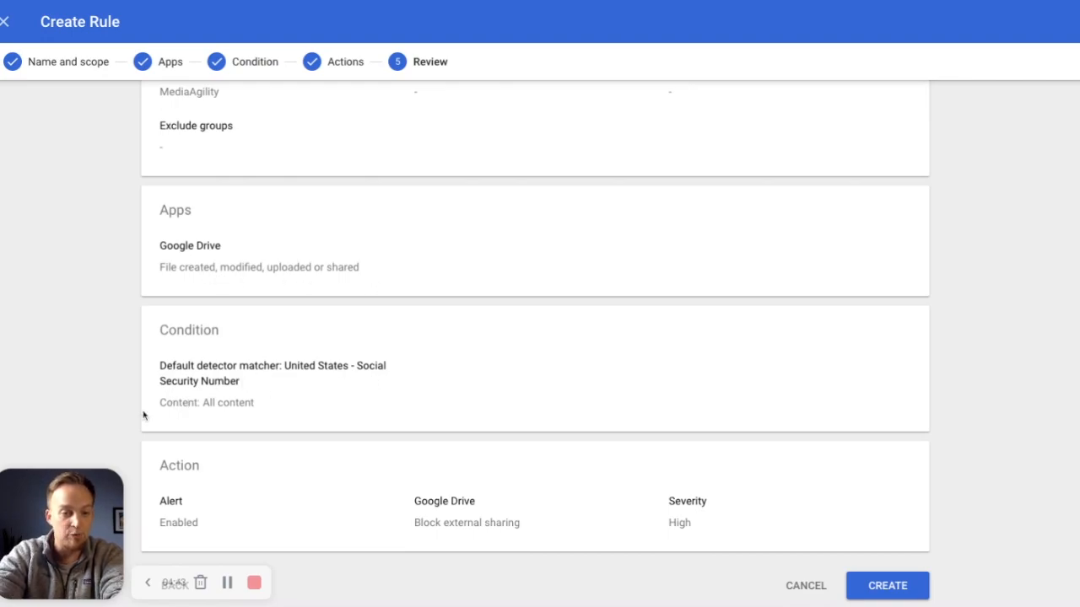
mouse_move(219, 526)
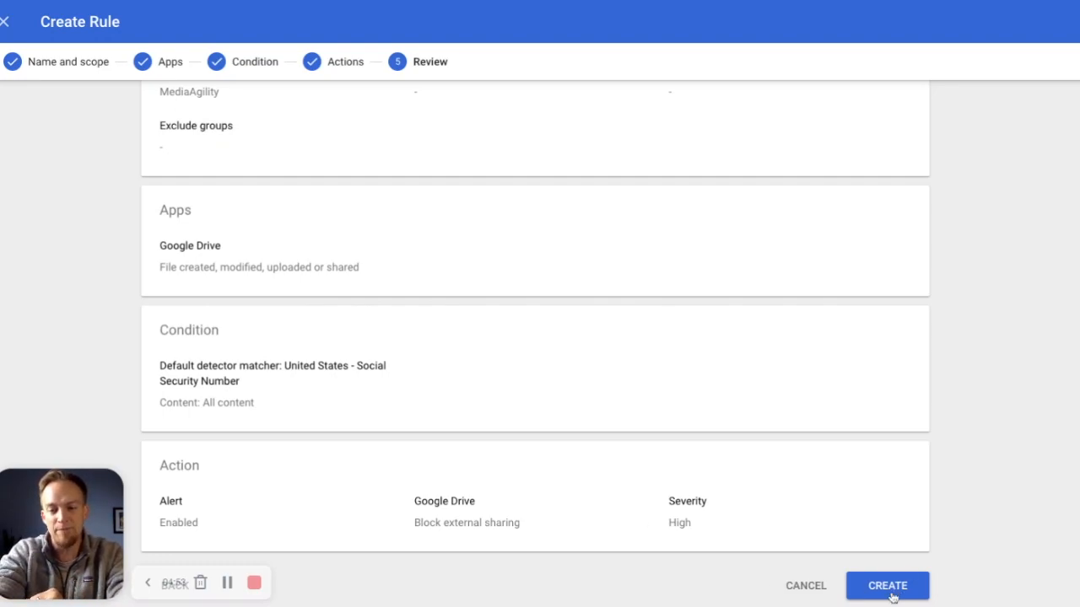
Create the SSN Sharing rule and save it with status Active.
left_click(896, 586)
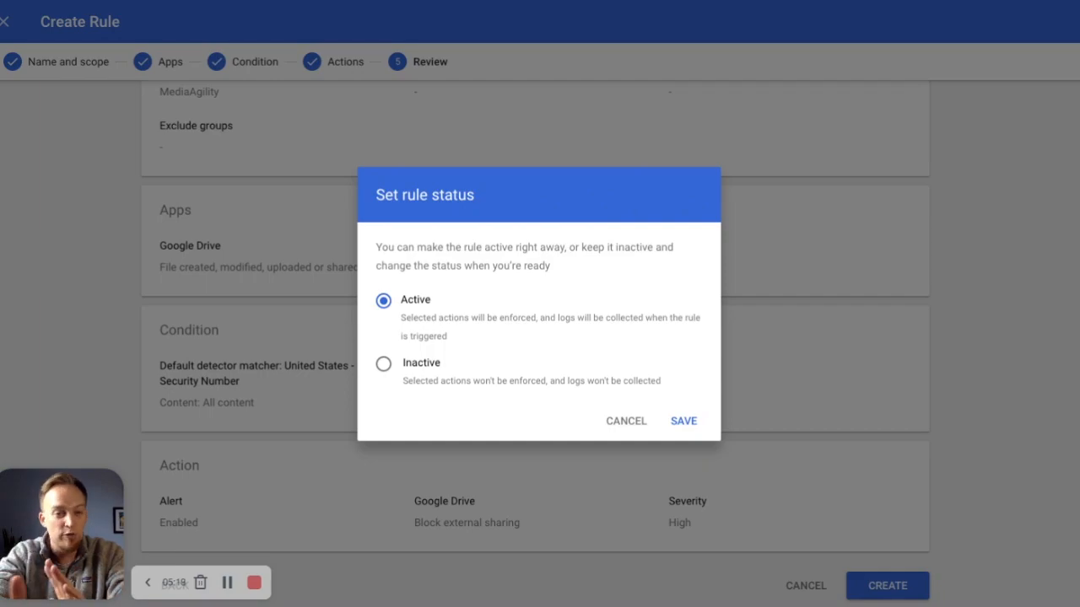
mouse_move(847, 332)
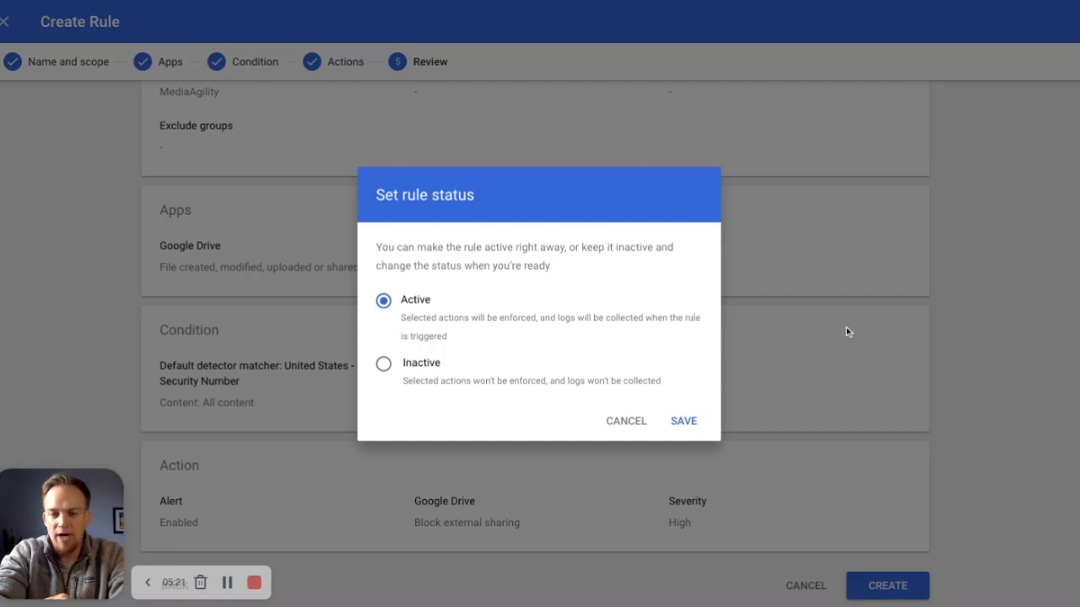
left_click(683, 422)
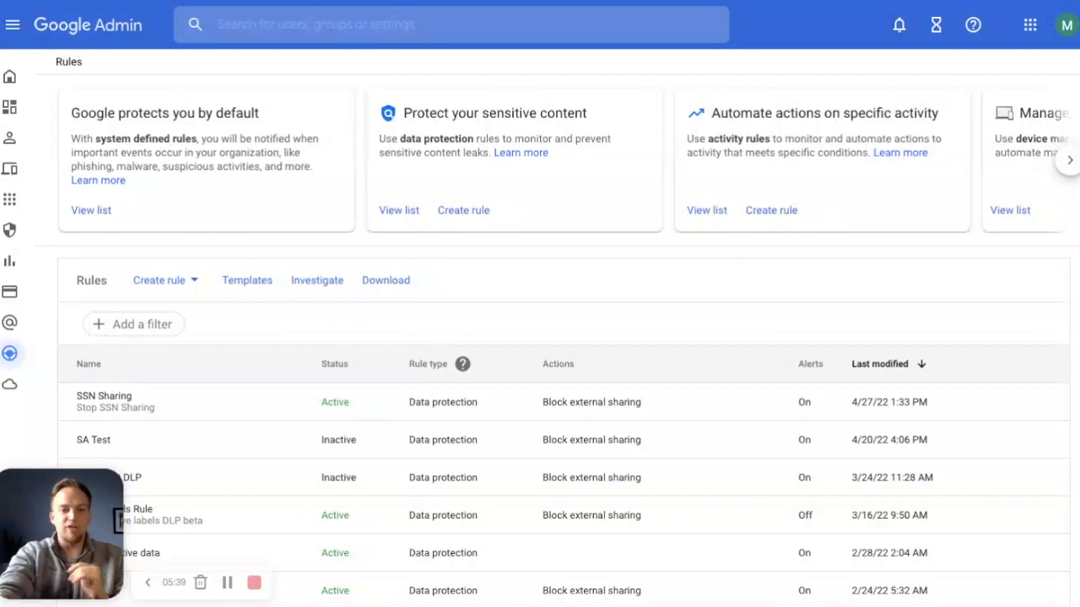
mouse_move(246, 283)
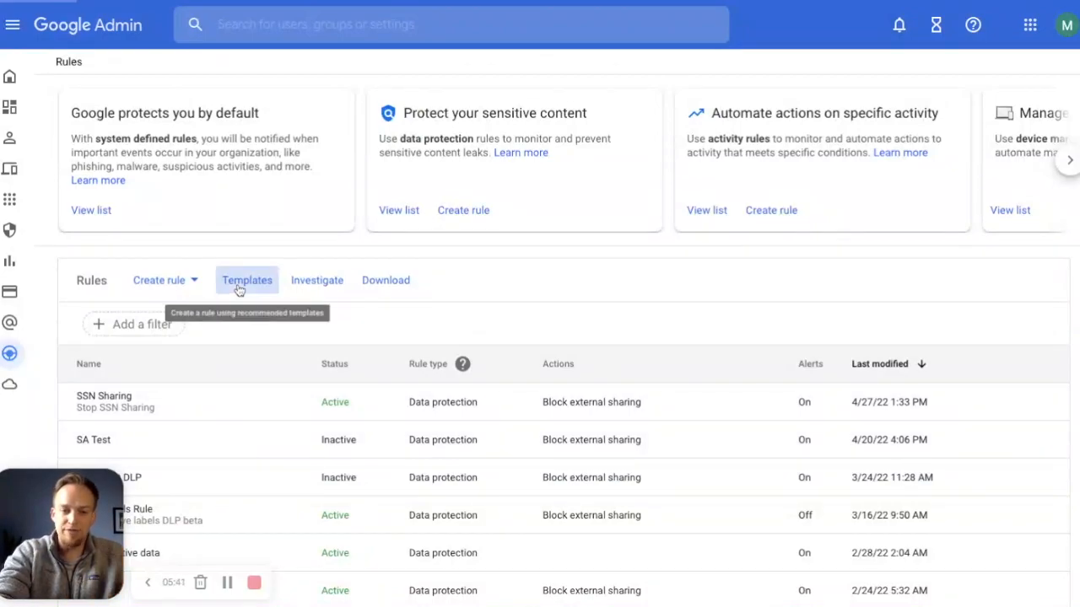
Browse the rule templates and pick Prevent financial information sharing (International).
left_click(246, 280)
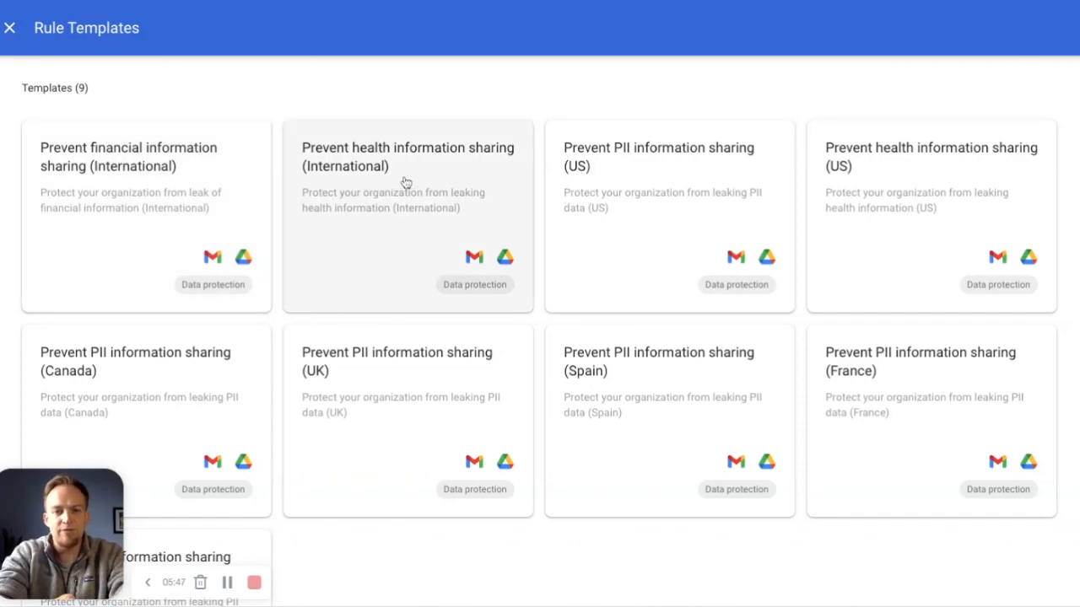
mouse_move(867, 167)
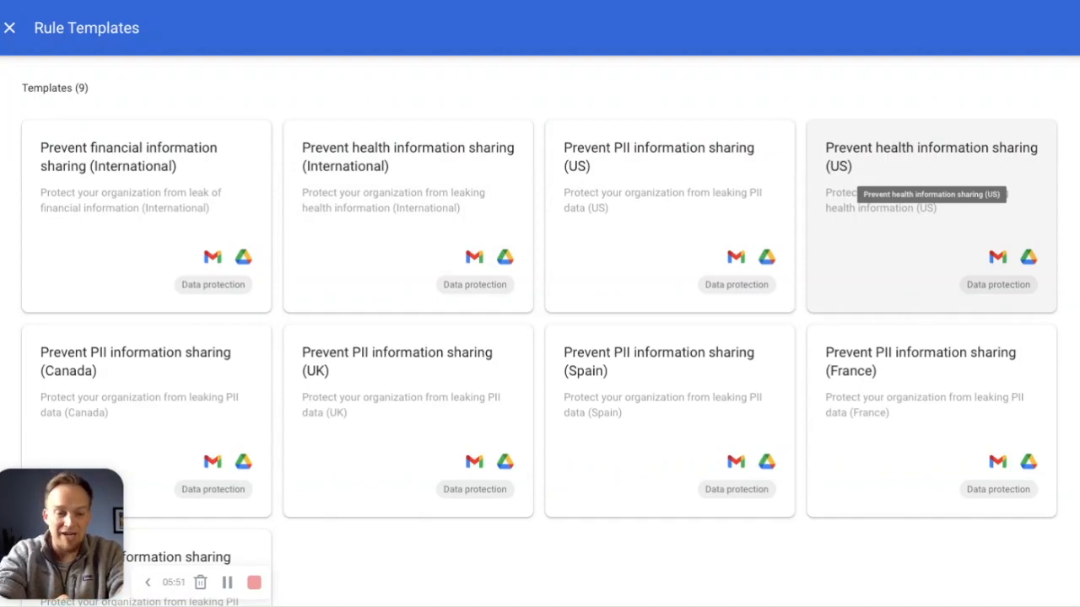
mouse_move(378, 402)
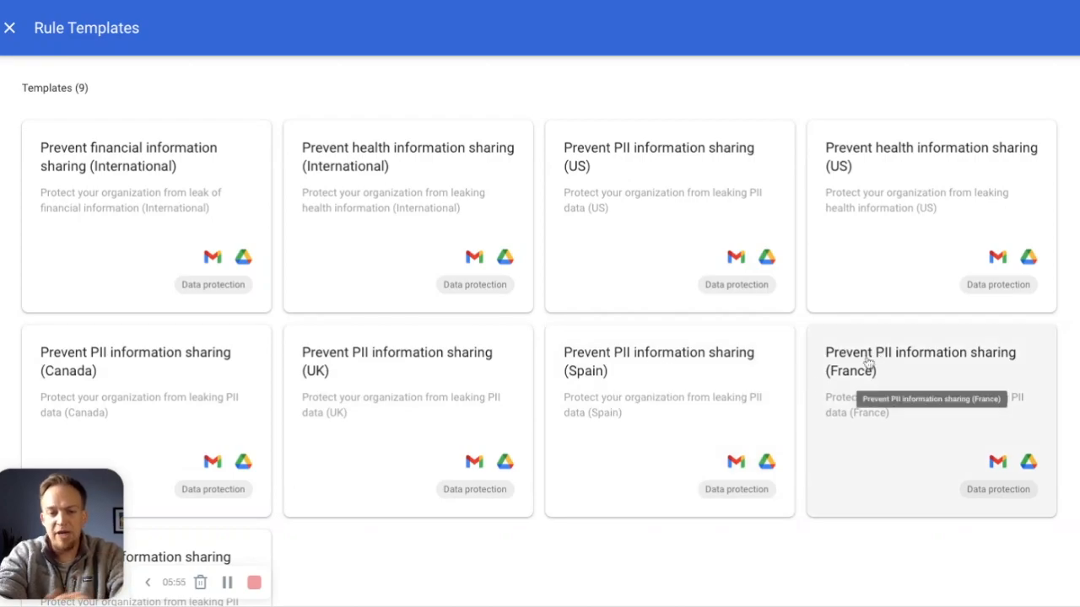
scroll("down", 3)
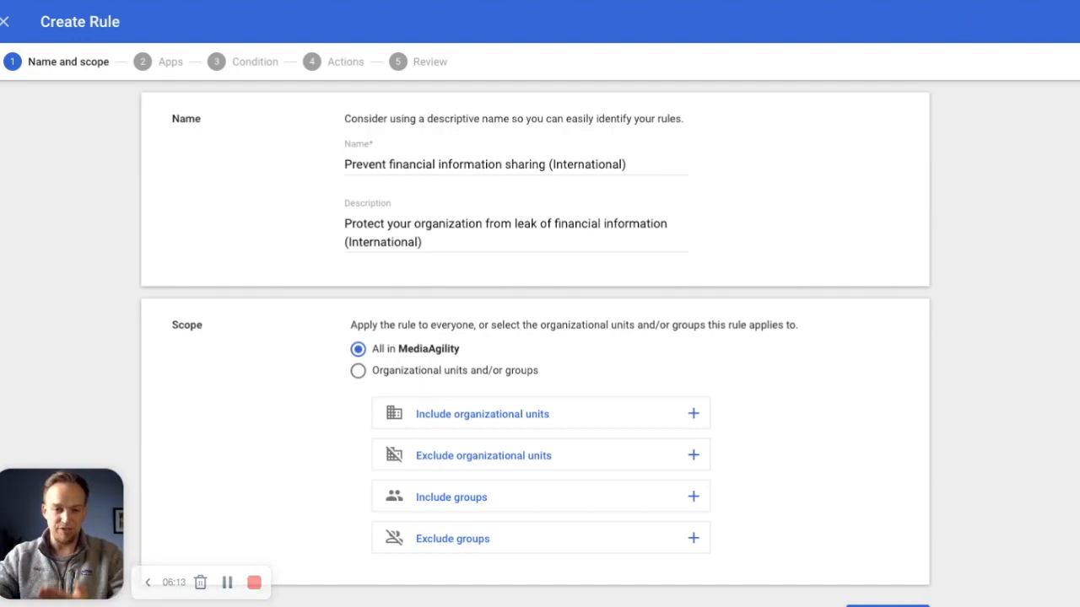
mouse_move(294, 420)
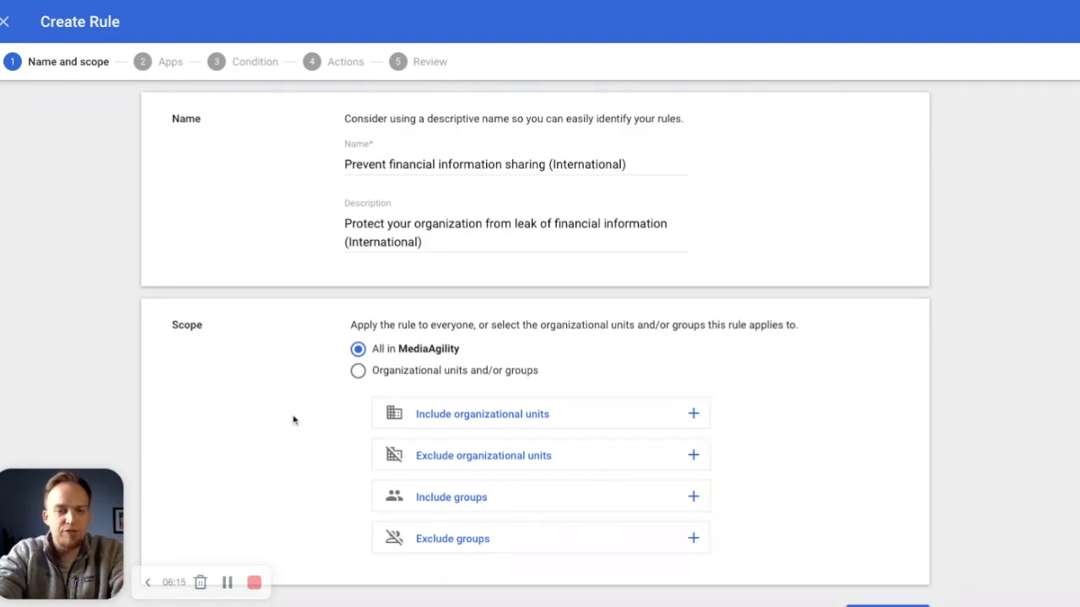
Accept the template's name, scope and Drive app, then review its credit card, bank account, ABA and CUSIP conditions.
scroll("down", 3)
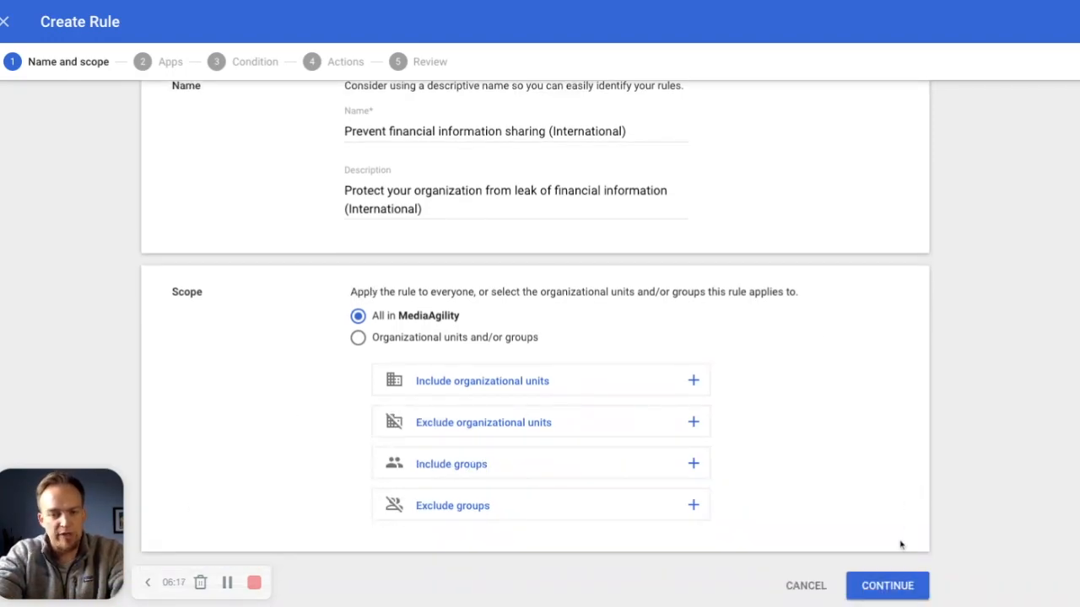
left_click(887, 585)
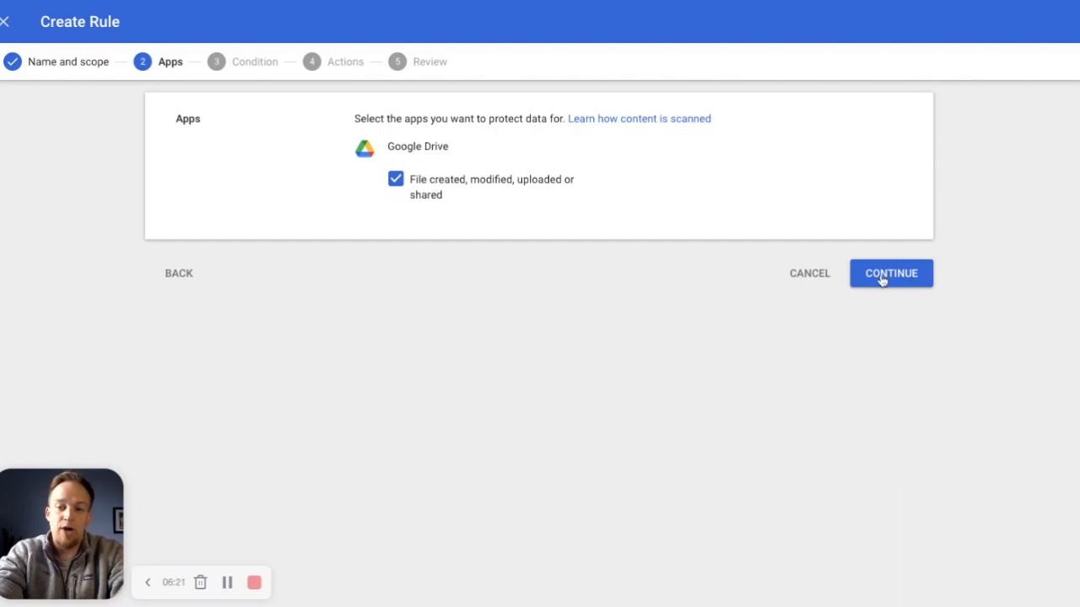
left_click(891, 273)
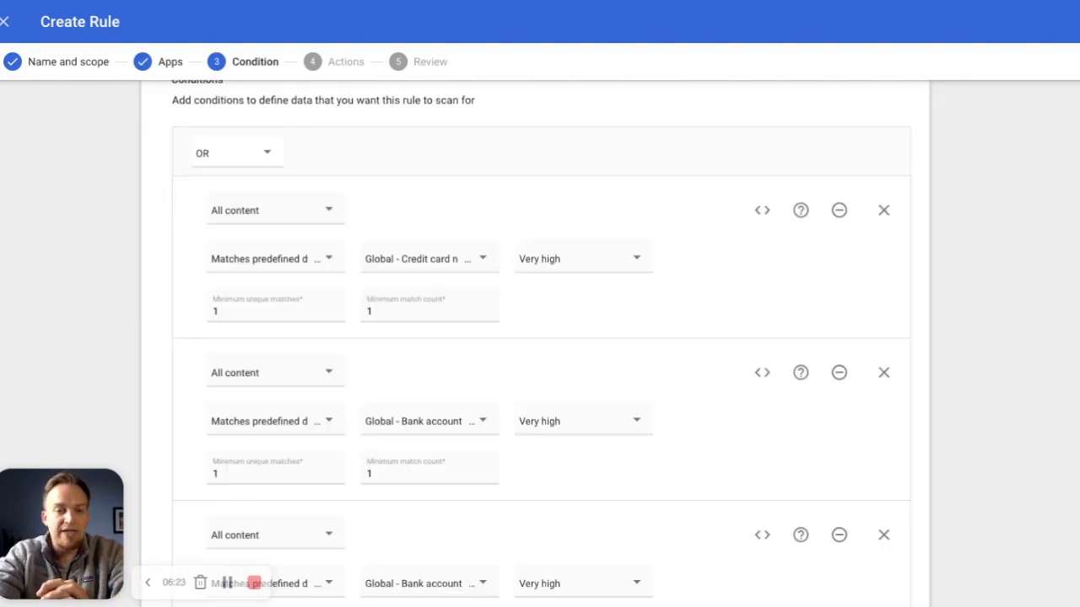
mouse_move(410, 268)
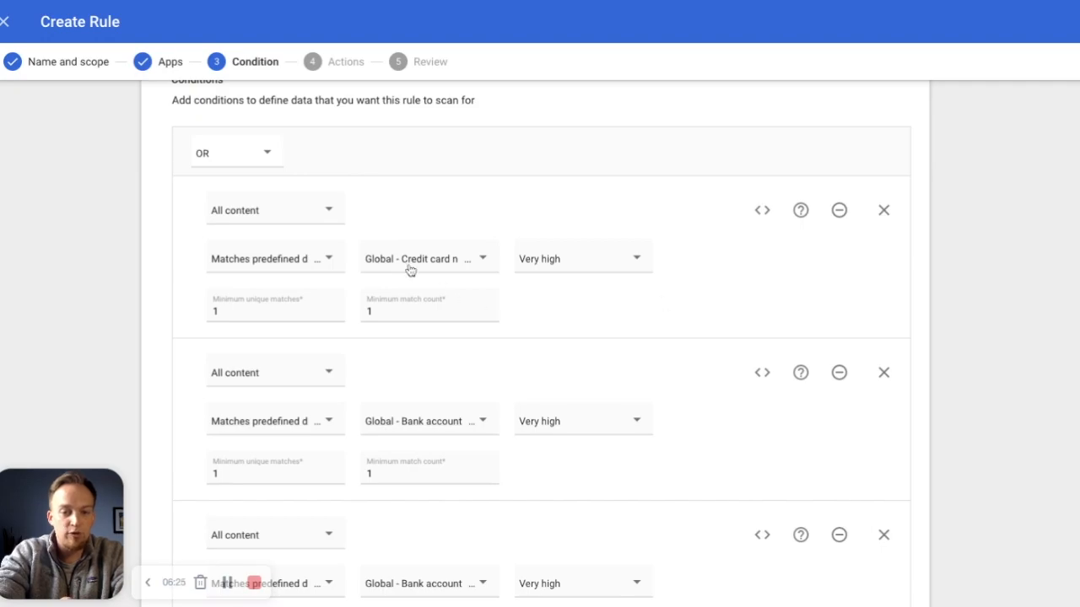
mouse_move(474, 424)
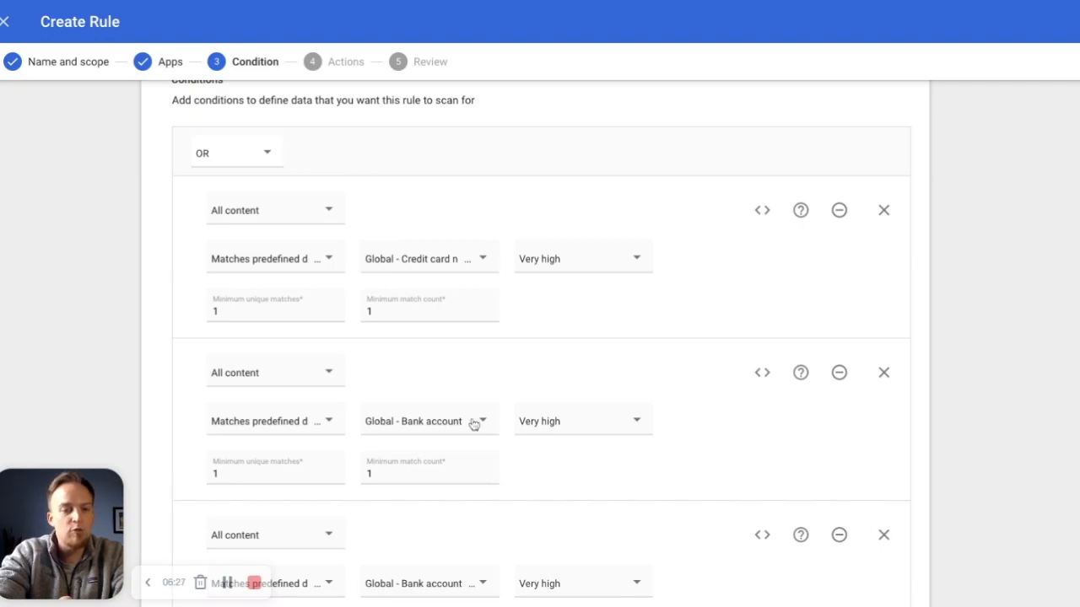
scroll("down", 3)
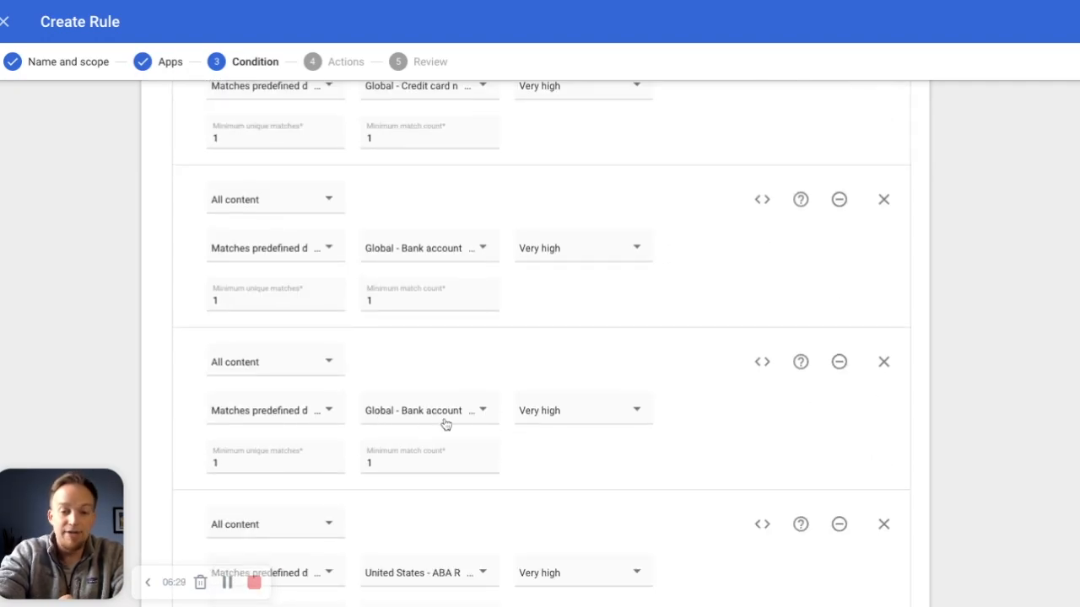
left_click(428, 410)
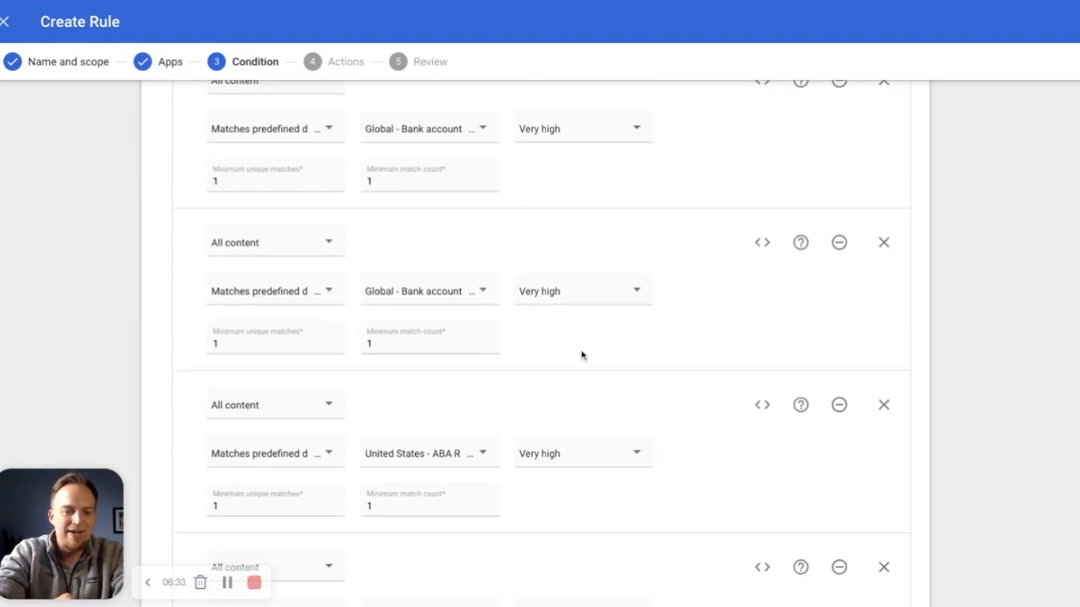
scroll("down", 3)
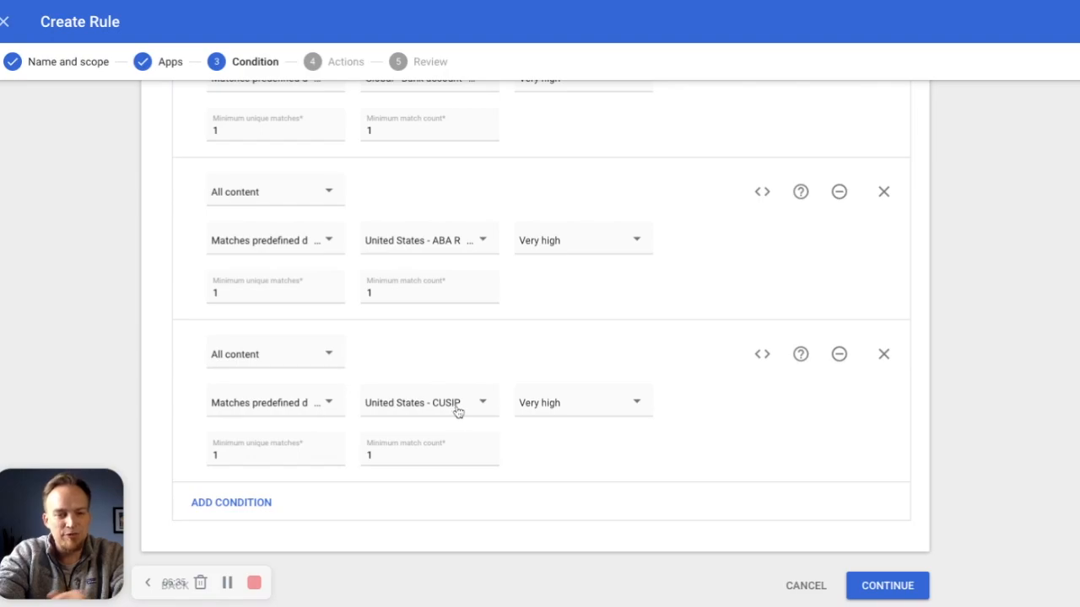